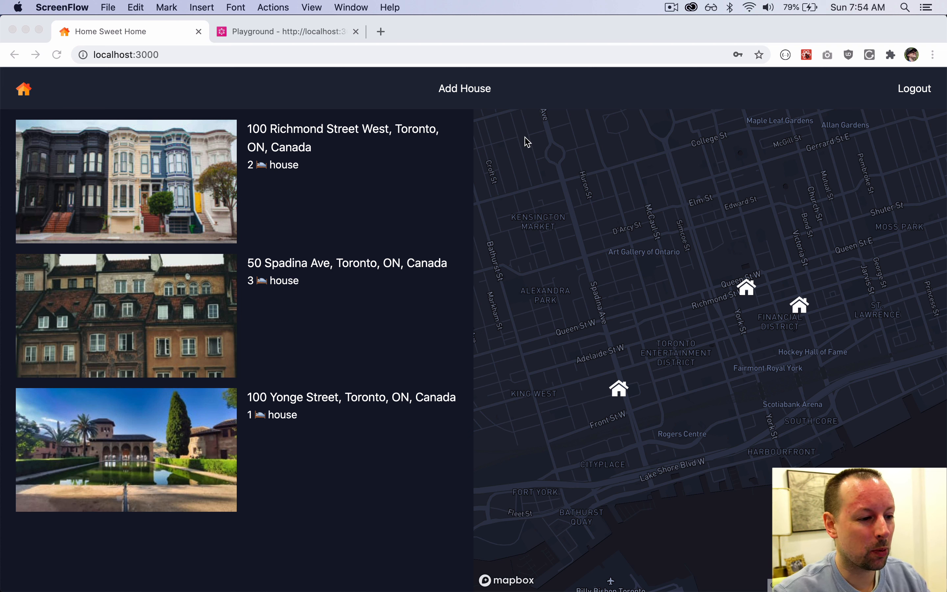
mouse_move(919, 161)
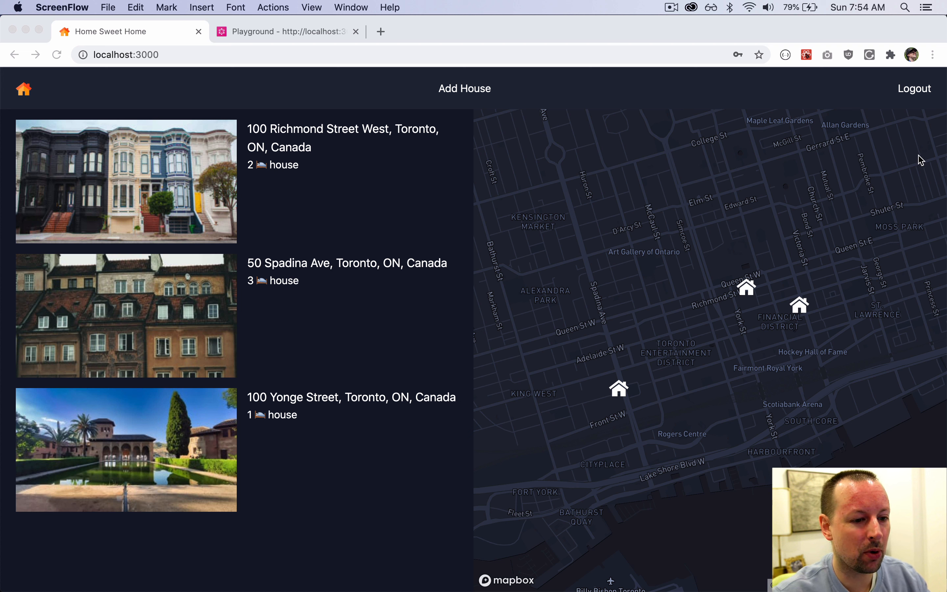
mouse_move(616, 162)
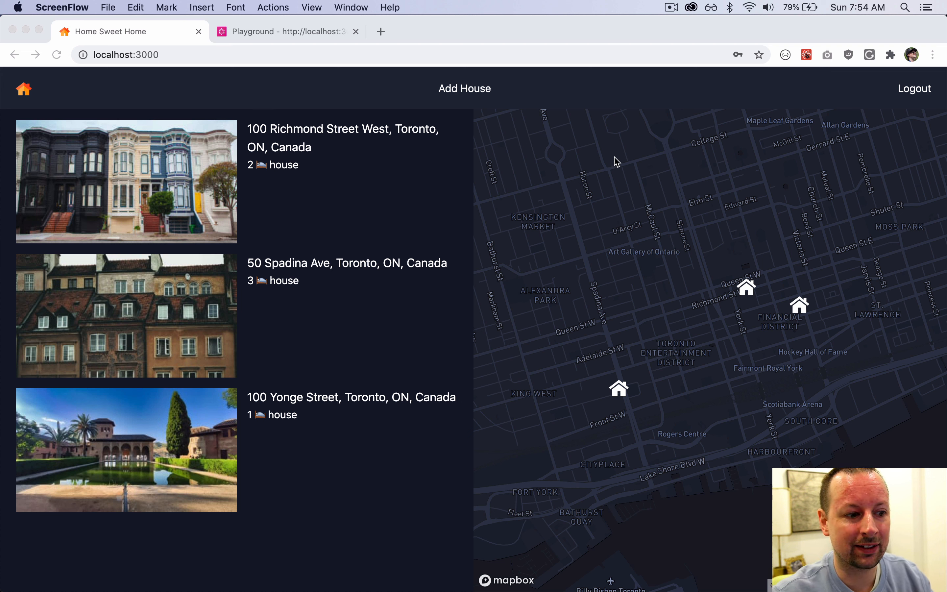
mouse_move(620, 158)
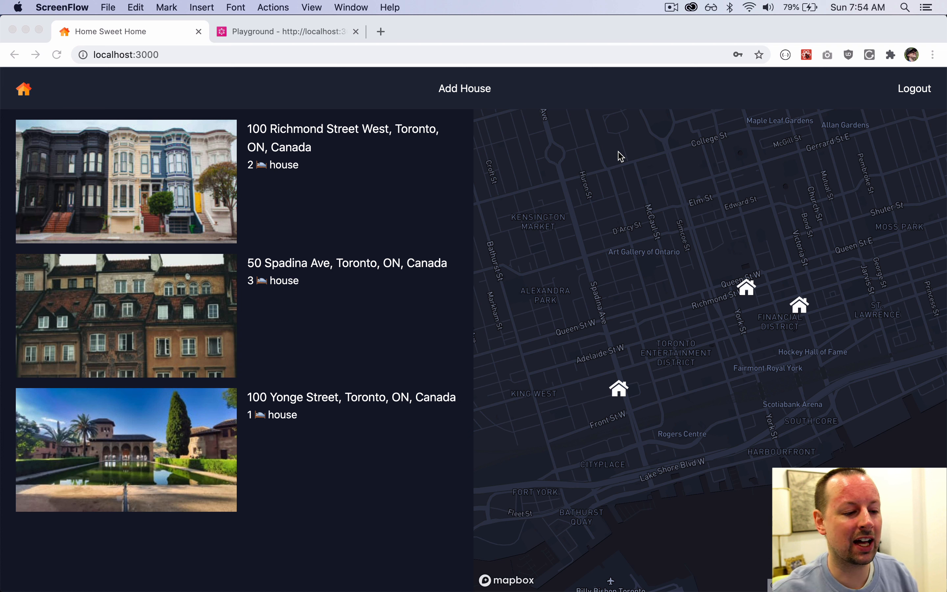
mouse_move(376, 582)
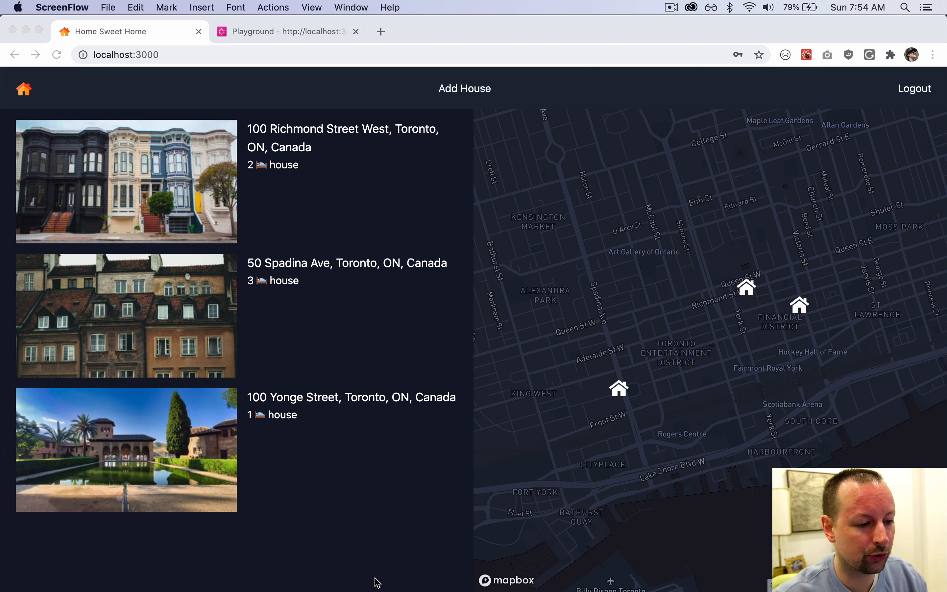
Switch to VS Code and look through searchBox.tsx for the ISearchBoxProps it expects.
left_click(304, 580)
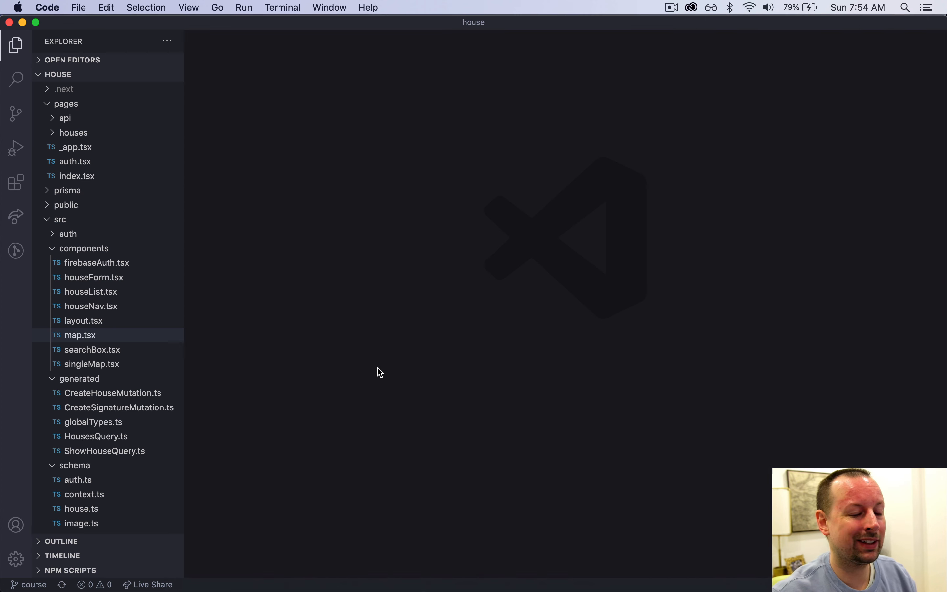
mouse_move(121, 351)
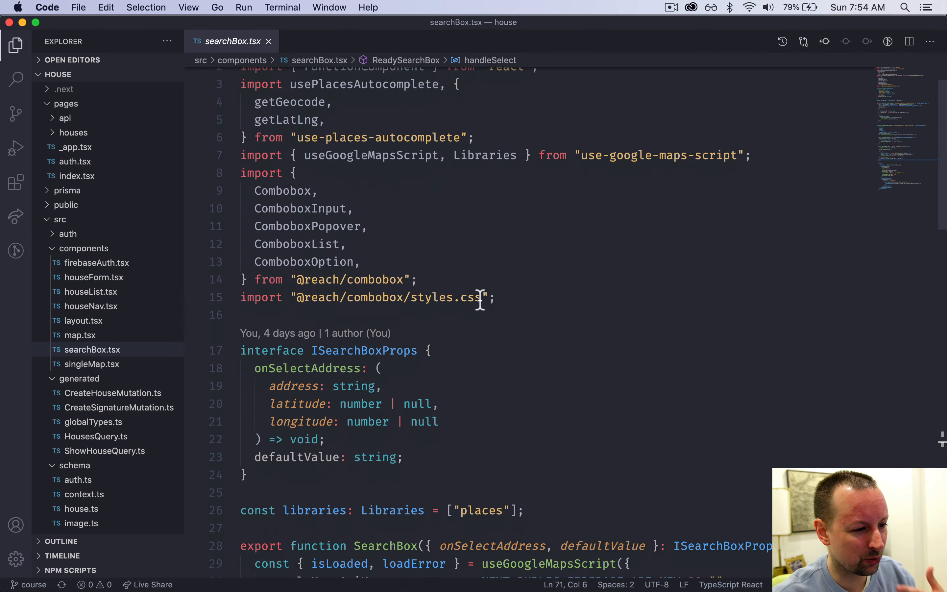
scroll("down", 3)
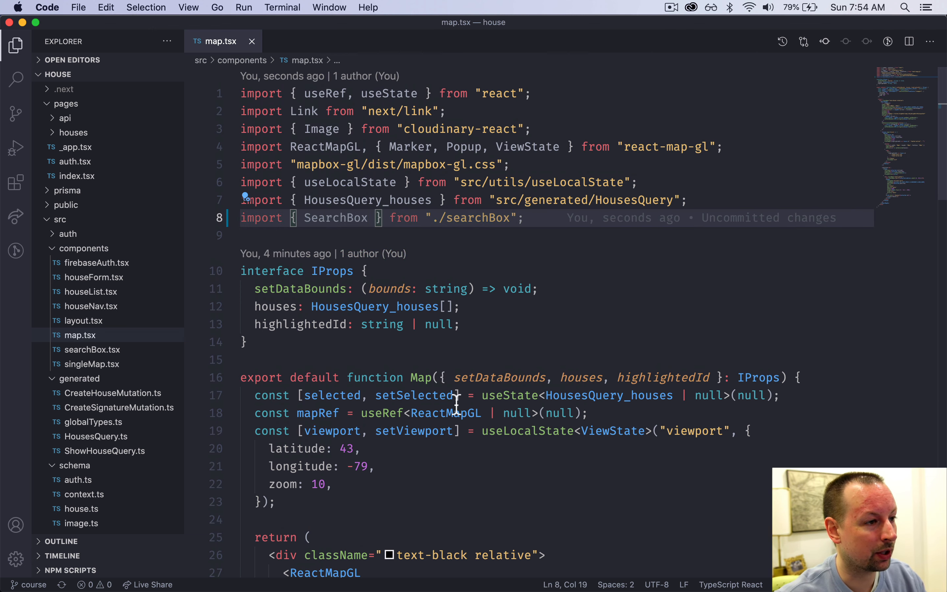
Scroll map.tsx down past the ReactMapGL props to the spot before houses.map.
scroll("down", 3)
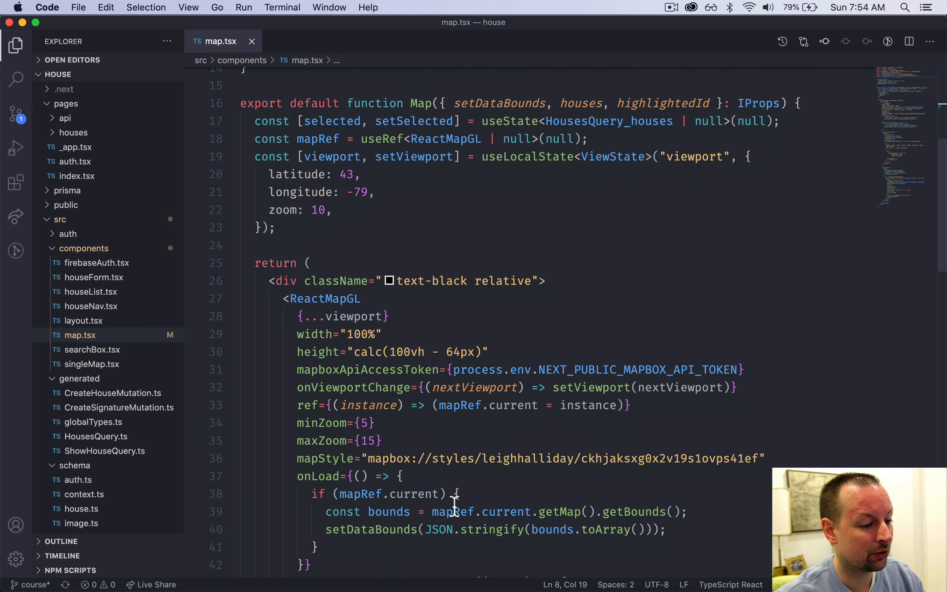
scroll("down", 3)
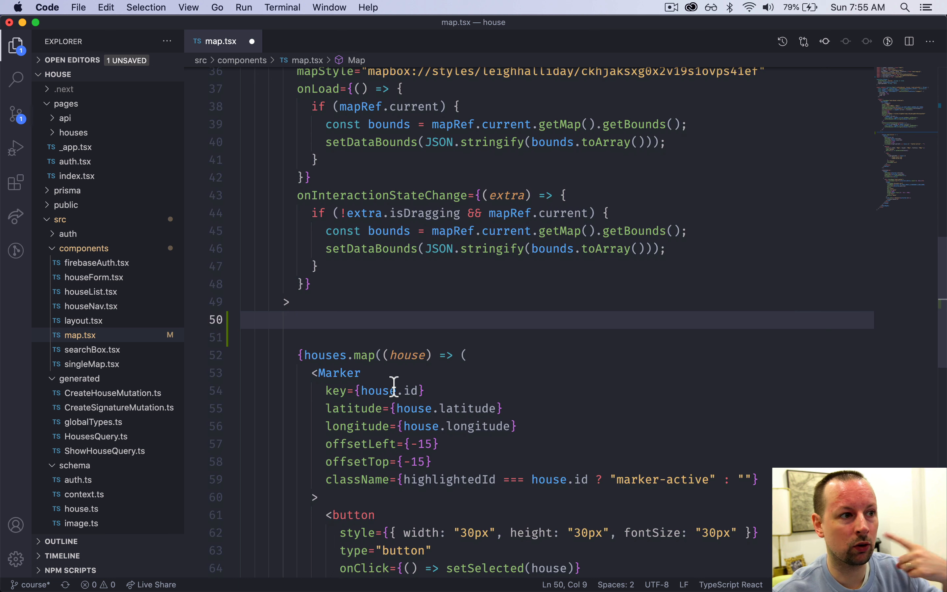
Write a div classed "absolute top-0 w-full z-10 p-4" with a <Search /> element started inside.
type("<d")
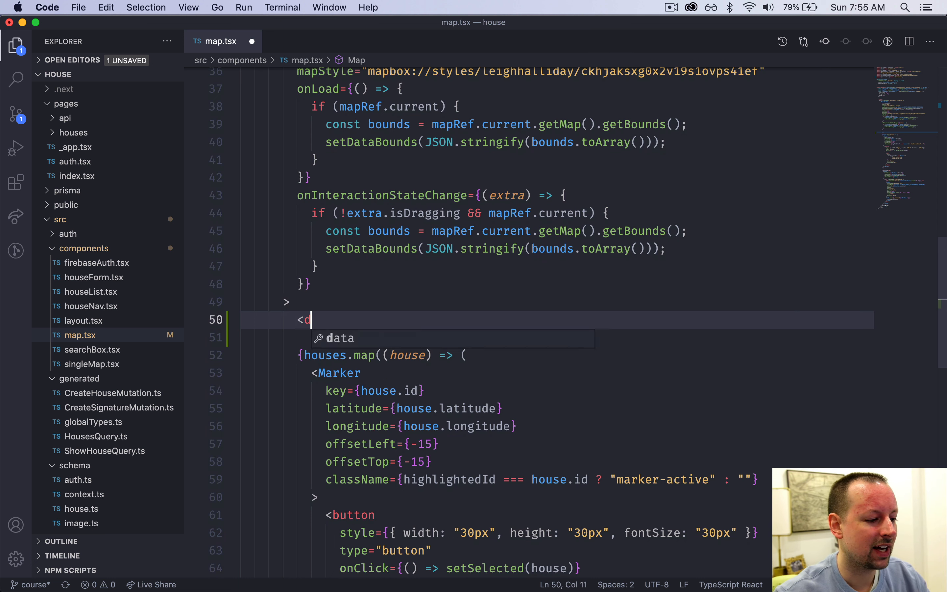
type("iv className=\"\"></div>")
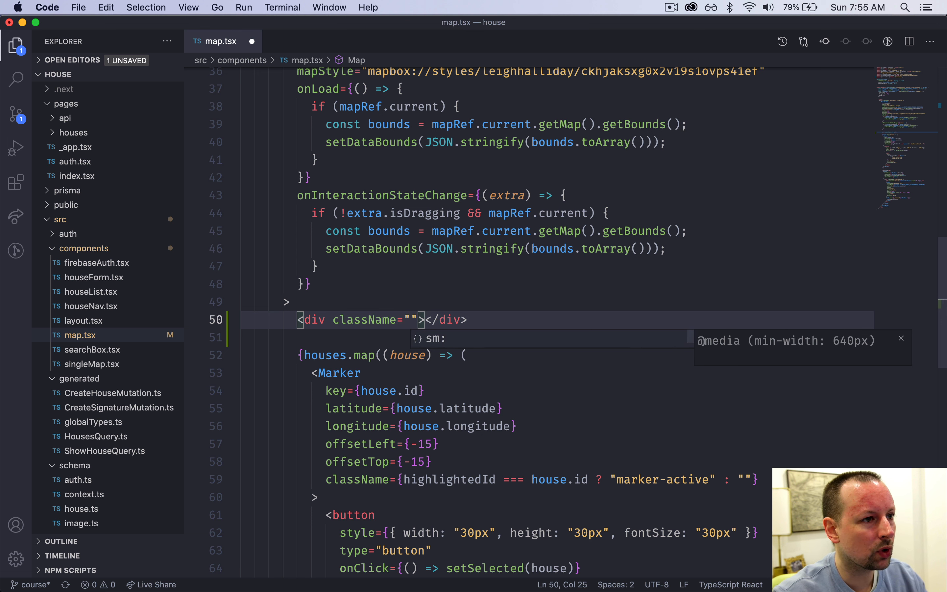
type("absolute")
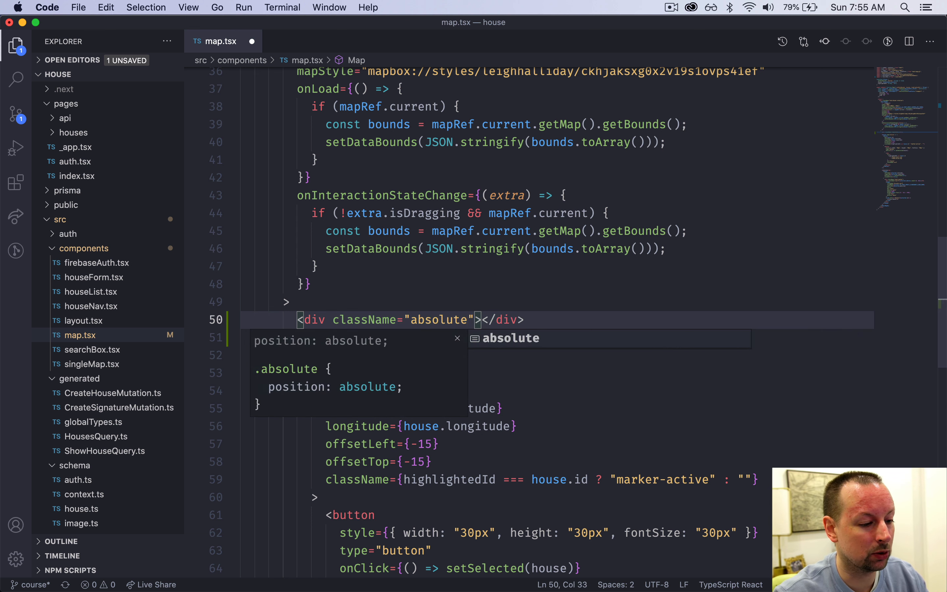
type("t-")
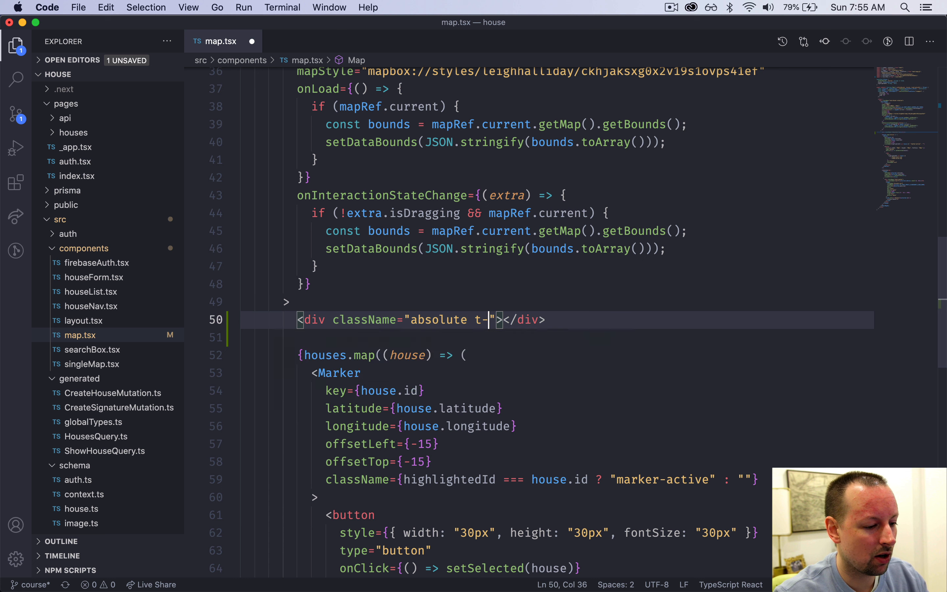
type("op-0 w-full")
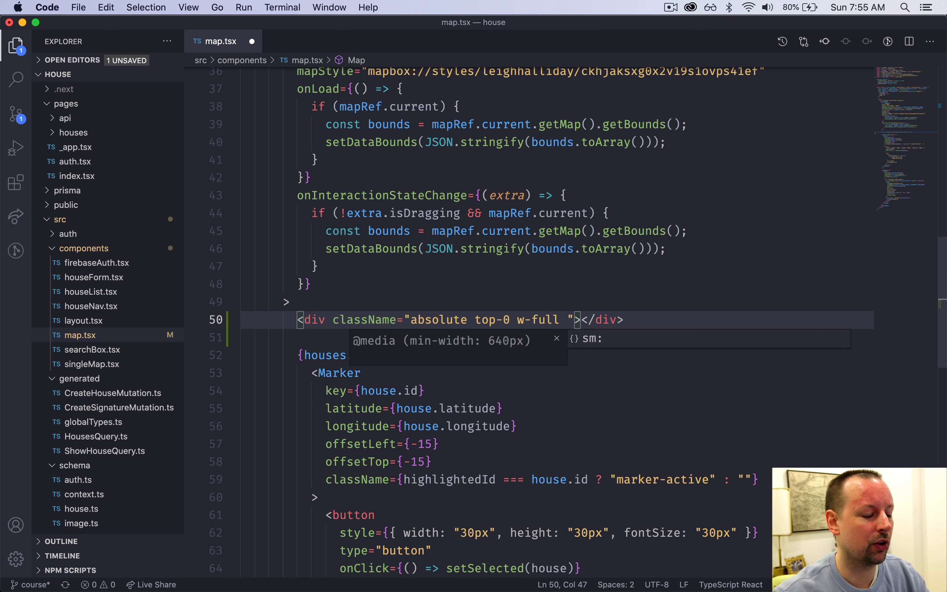
type("z-")
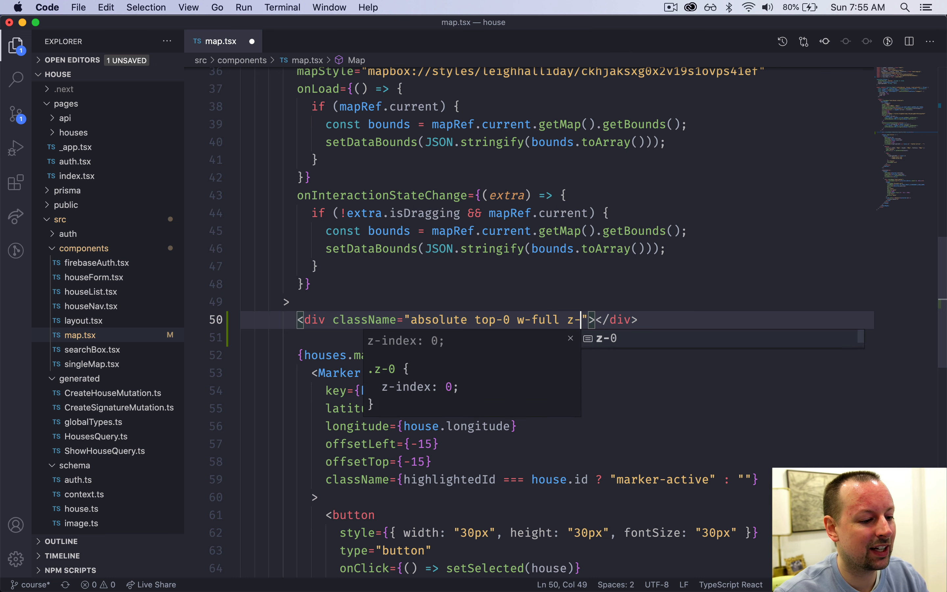
type("10")
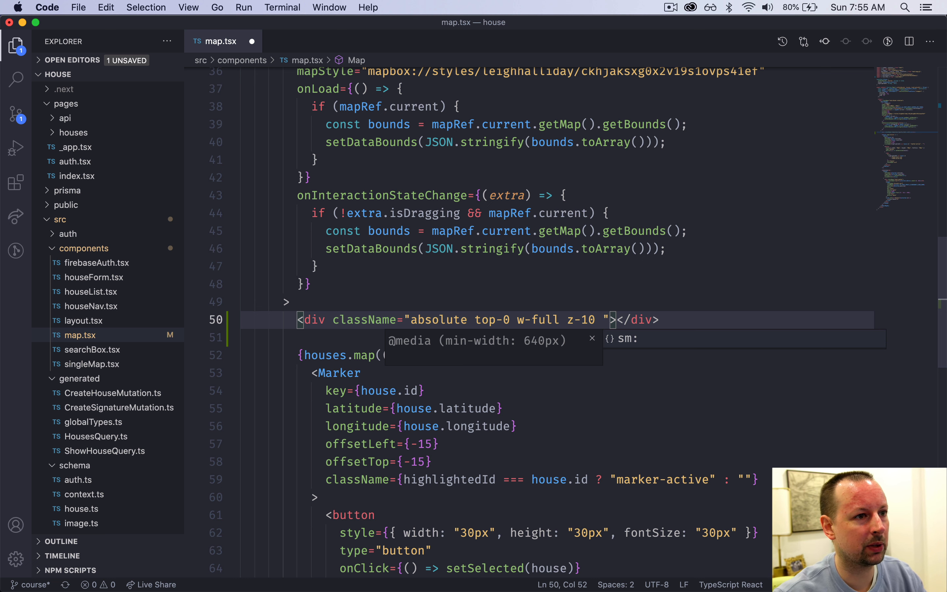
type("p-4")
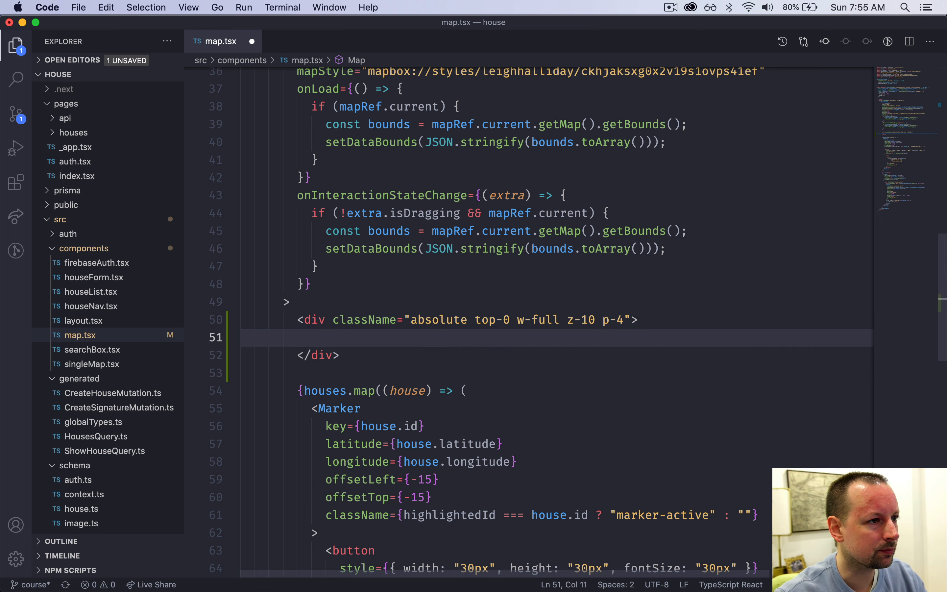
type("<Search />")
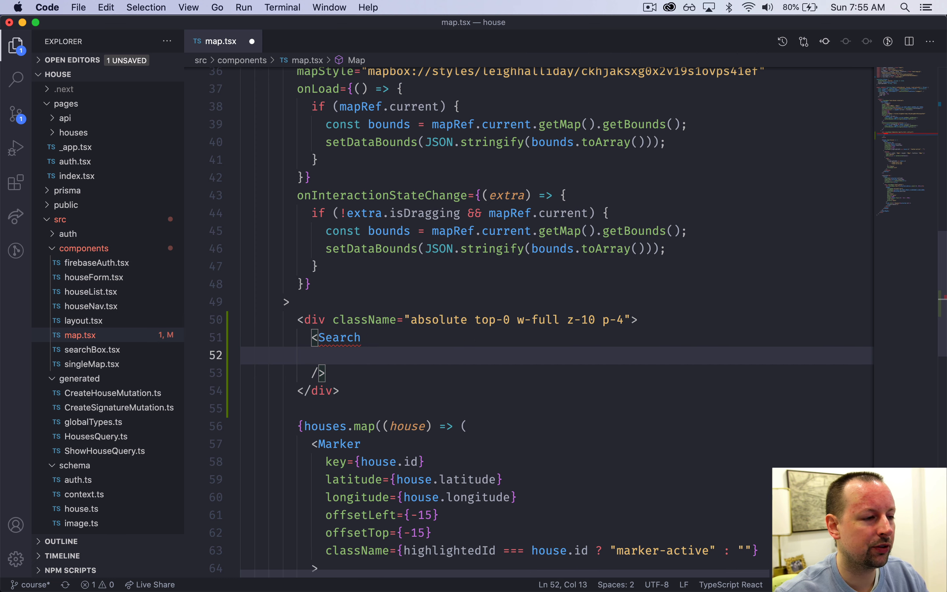
Give SearchBox defaultValue="" and an onSelectAddress handler taking _address and latitude.
type("defaultV")
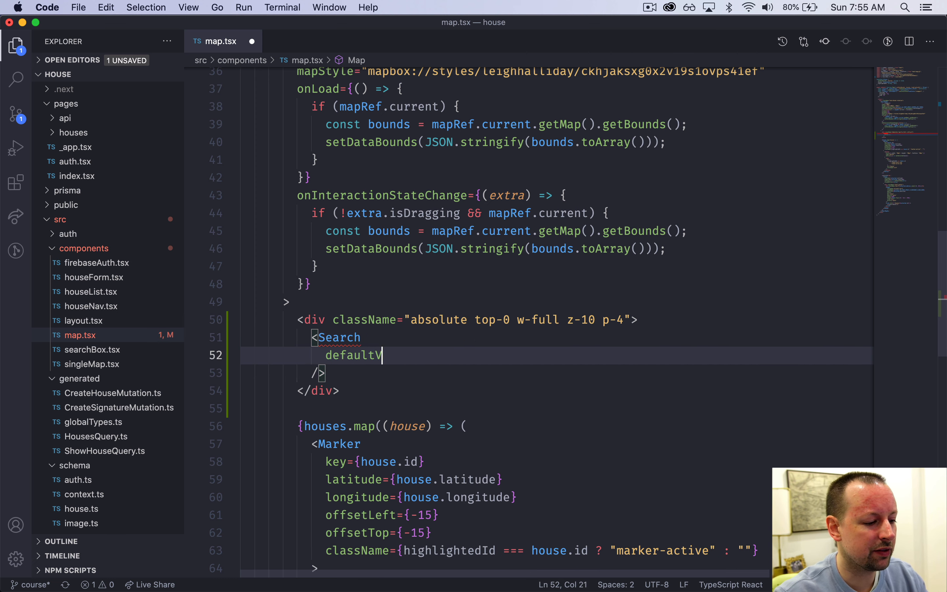
type("alue=\"\"")
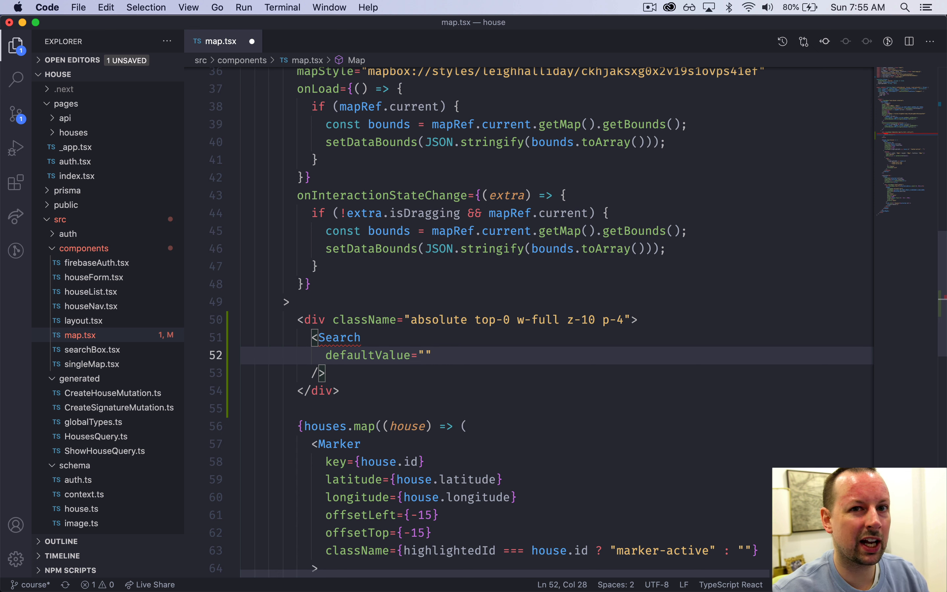
mouse_move(433, 317)
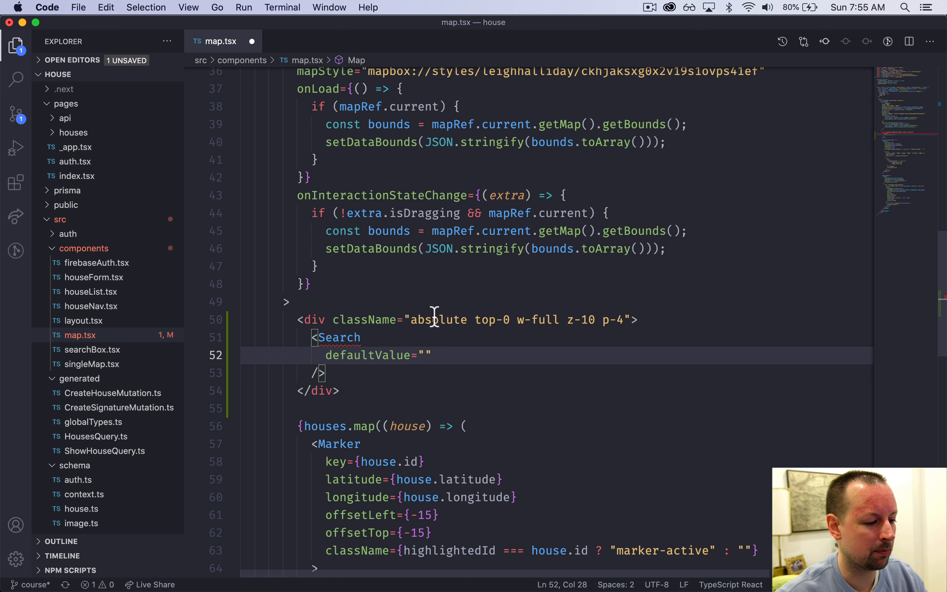
type("Box")
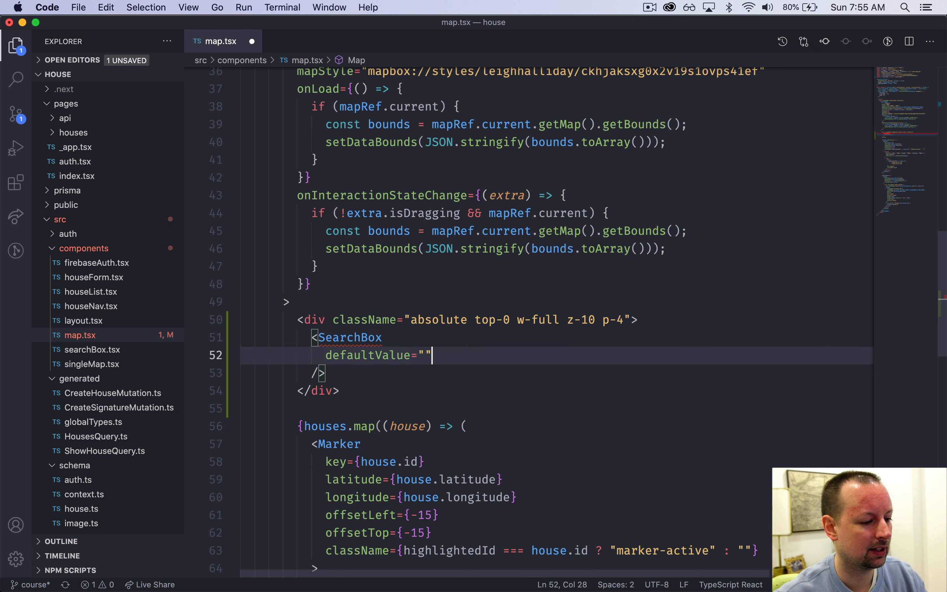
type("onSelectAddress")
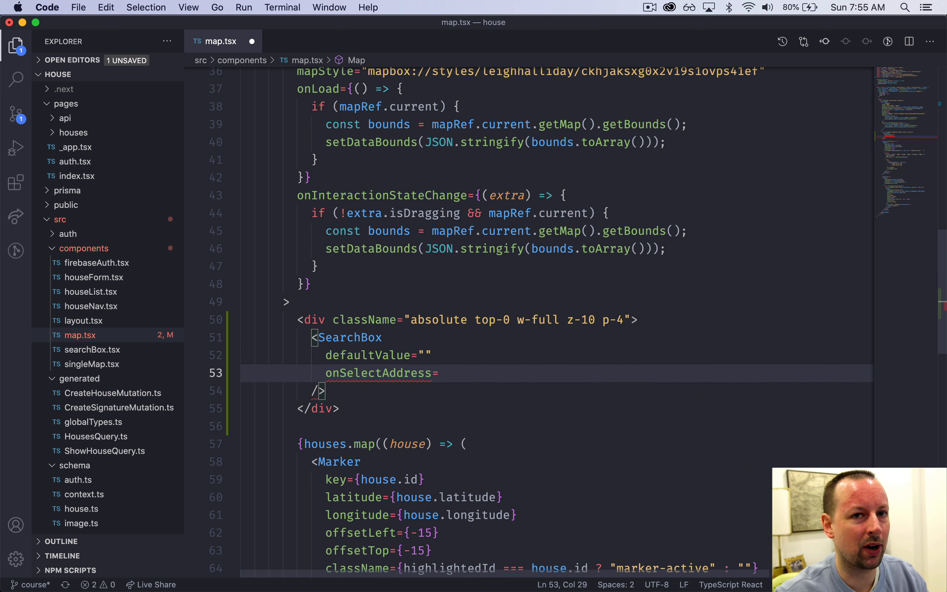
type("={()}")
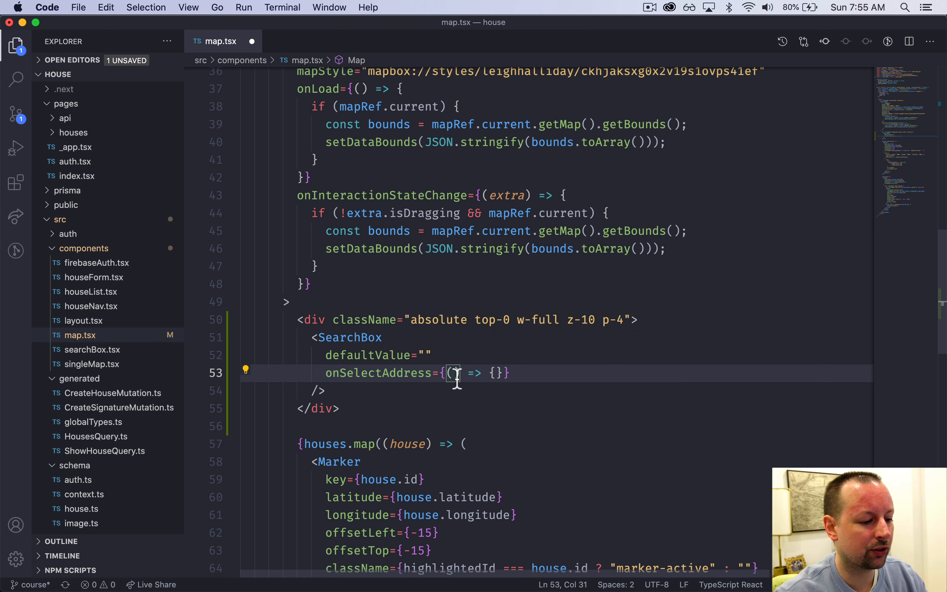
type("_addrs")
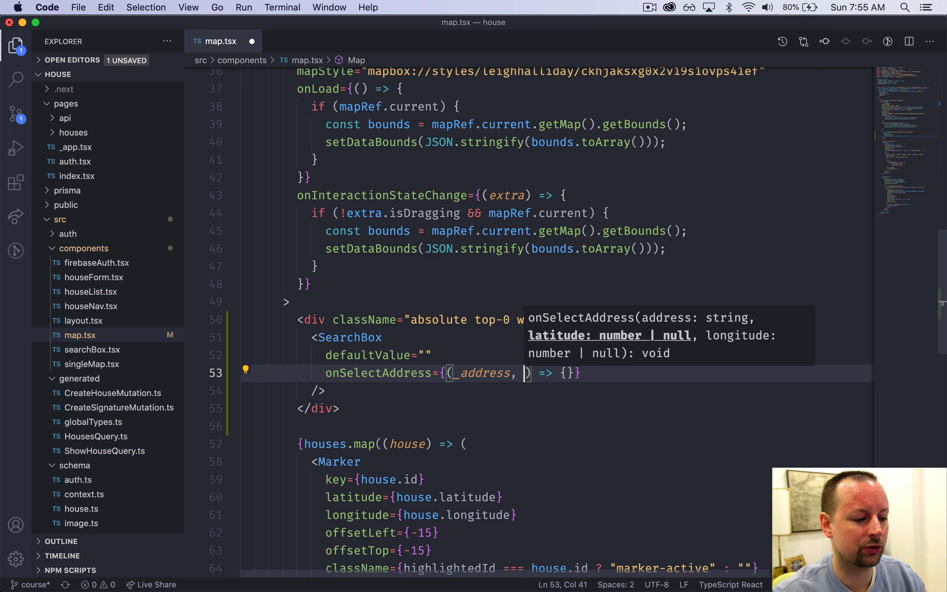
type("latitu")
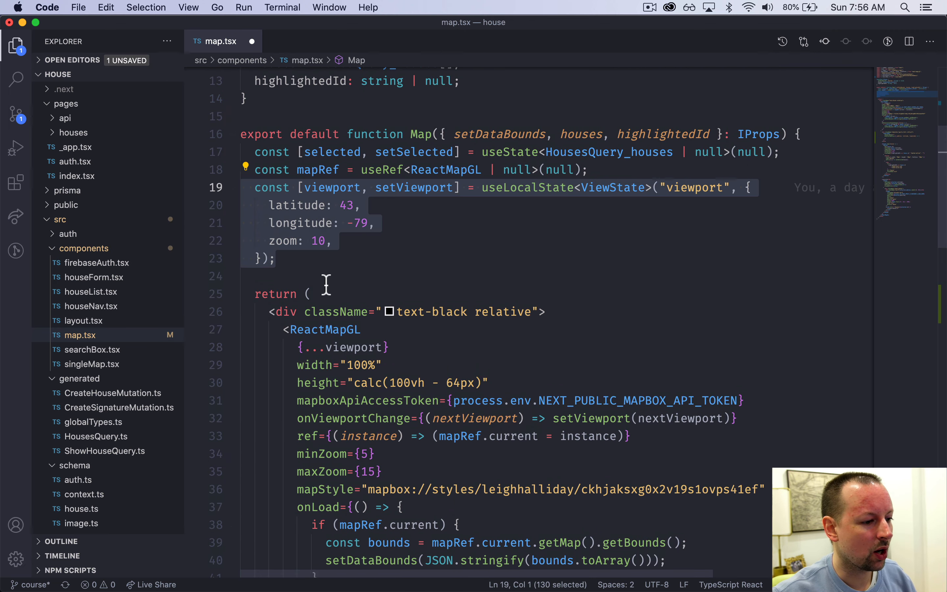
mouse_move(373, 252)
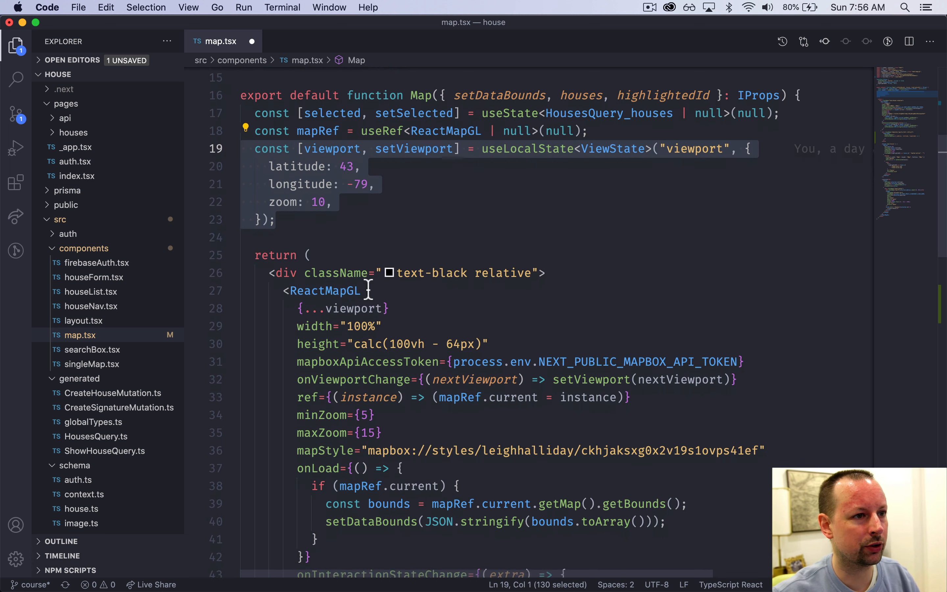
Glance at the viewport state, then select the latitude, longitude parameters in the handler.
scroll("down", 3)
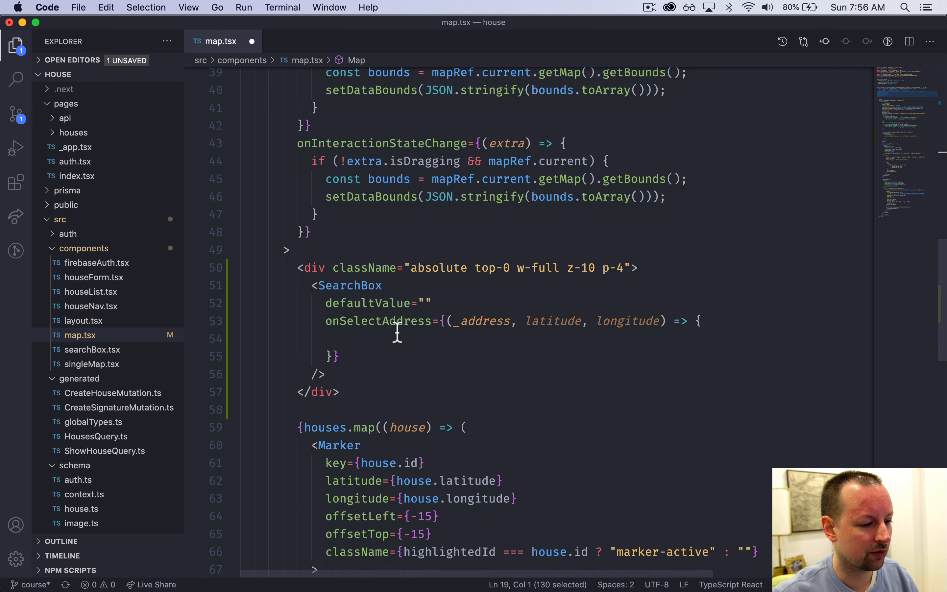
left_click_drag(526, 321, 657, 321)
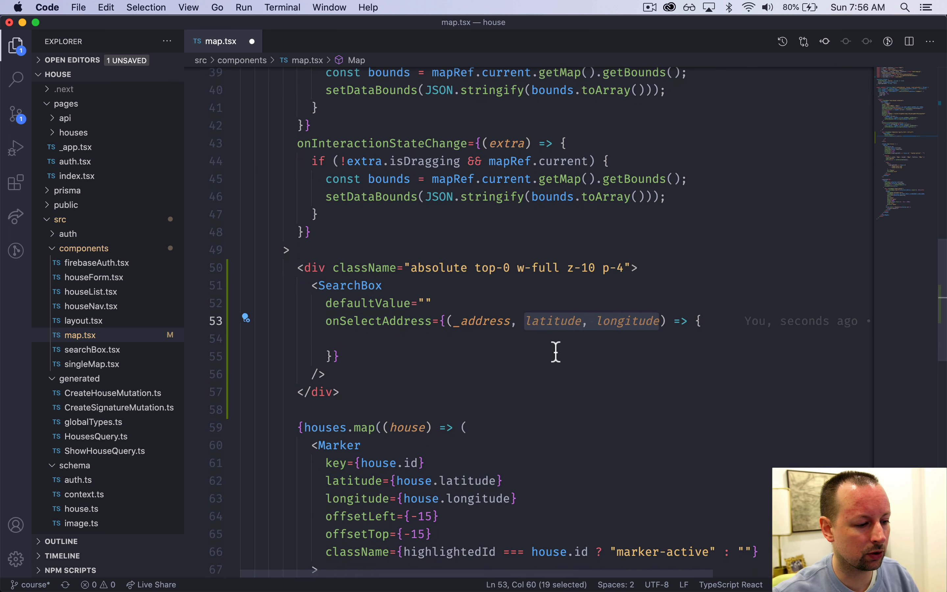
If latitude and longitude exist, call setViewport spreading old state with latitude and longitude.
type("if (latitude")
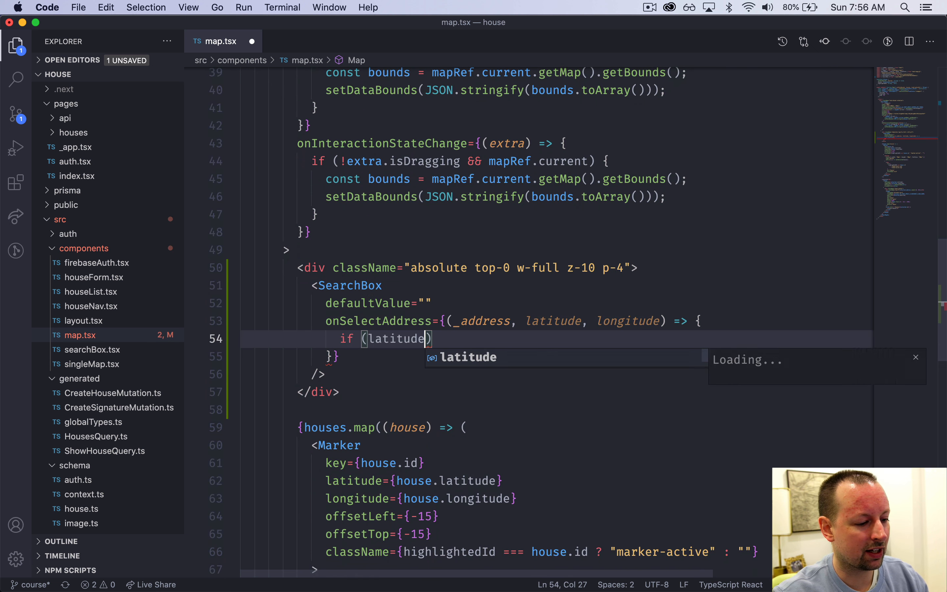
type("&& longitude) {")
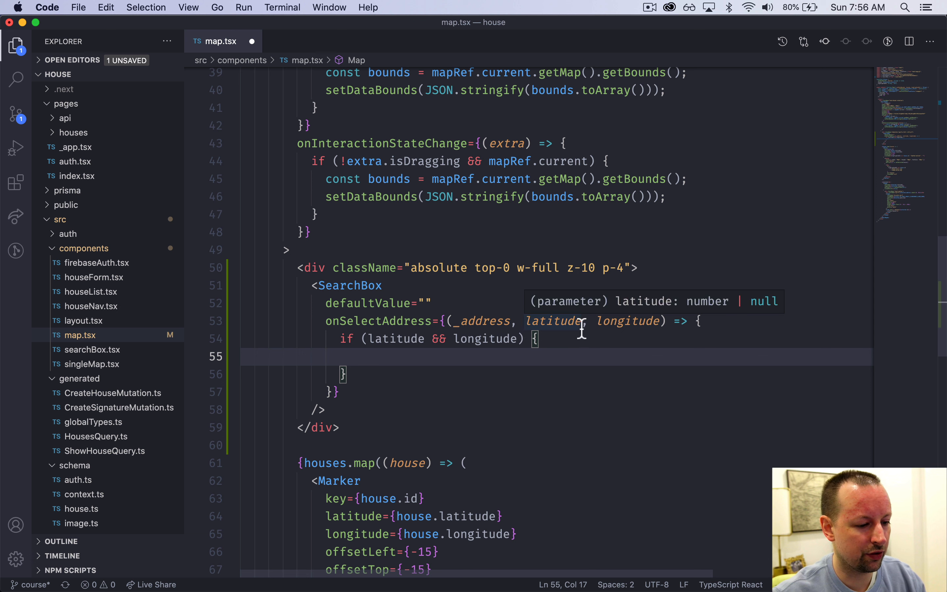
mouse_move(453, 361)
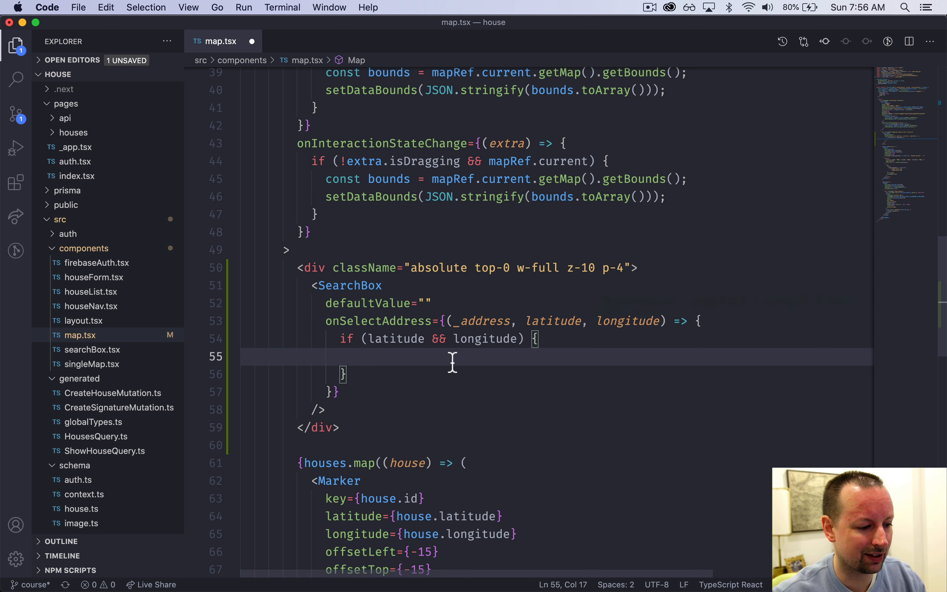
type("setV")
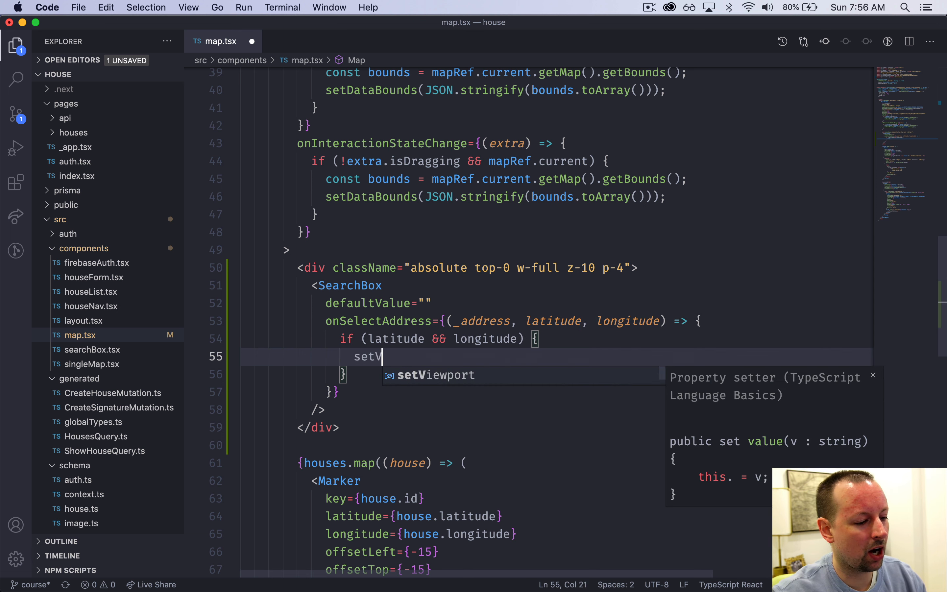
type("iewport")
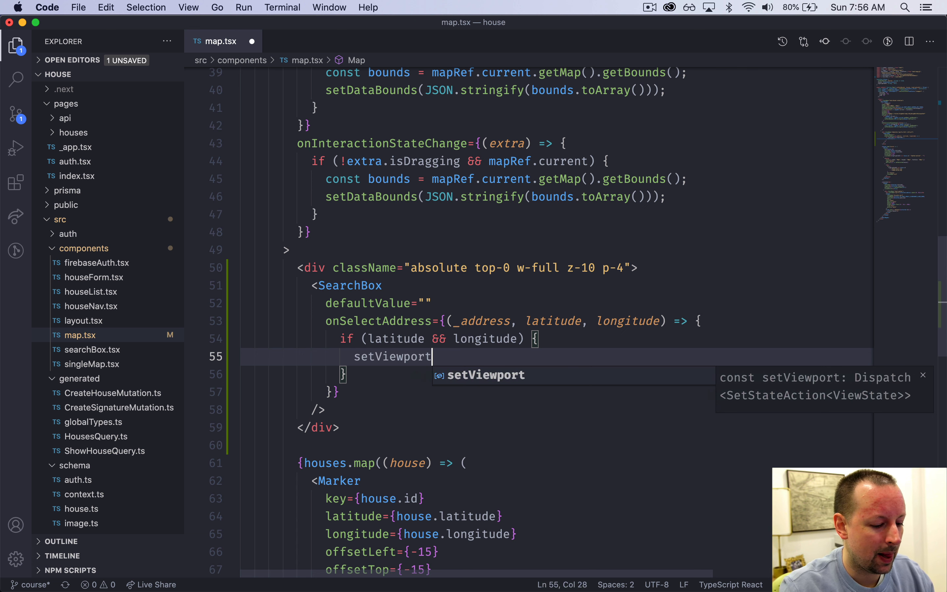
type("(")
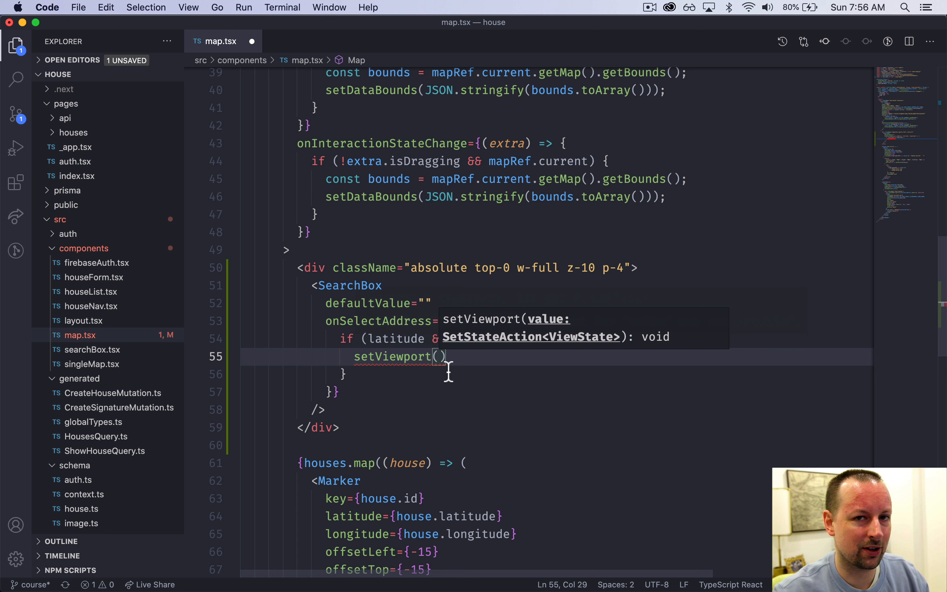
type("o")
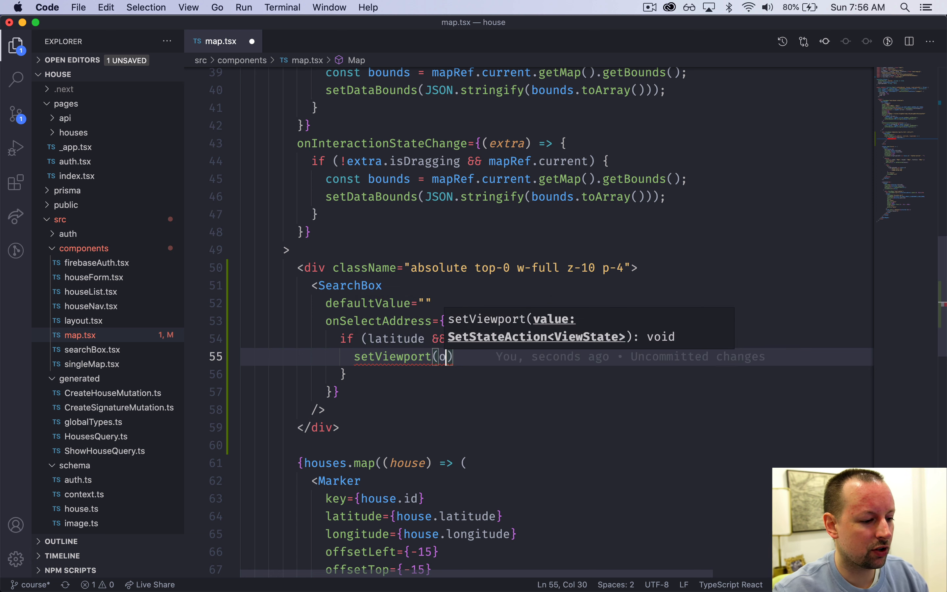
type("ld => ({")
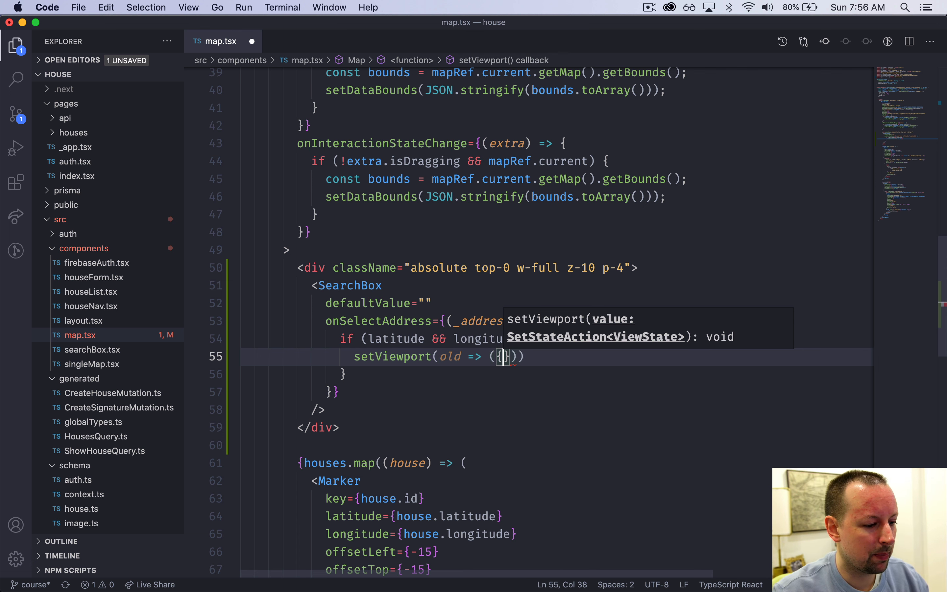
type("...old,")
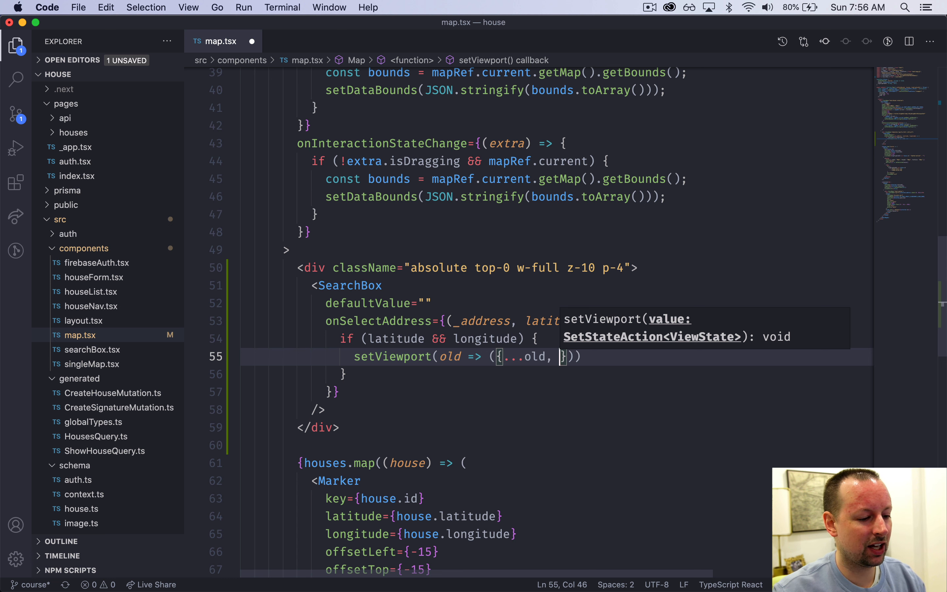
type("latitude,")
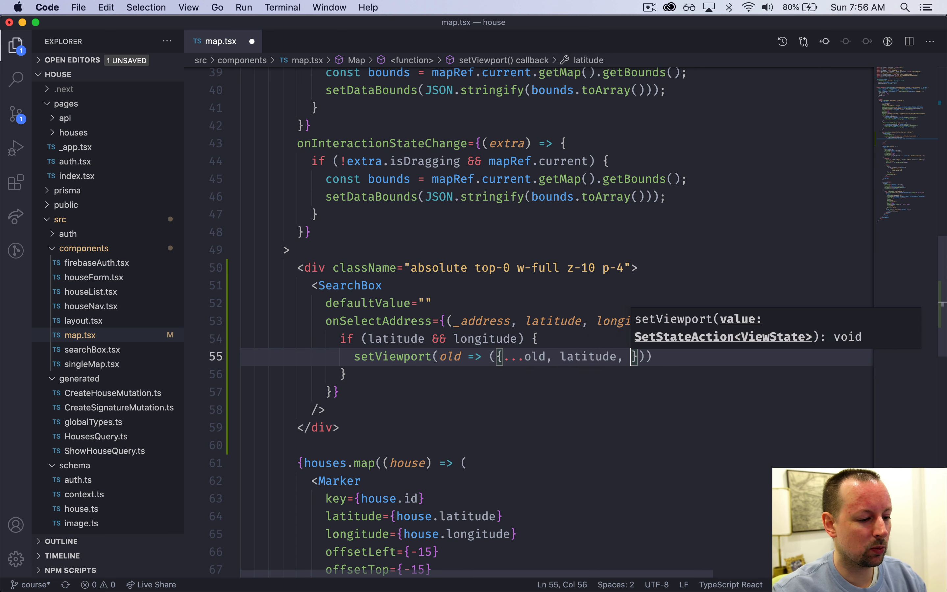
type("longitude,")
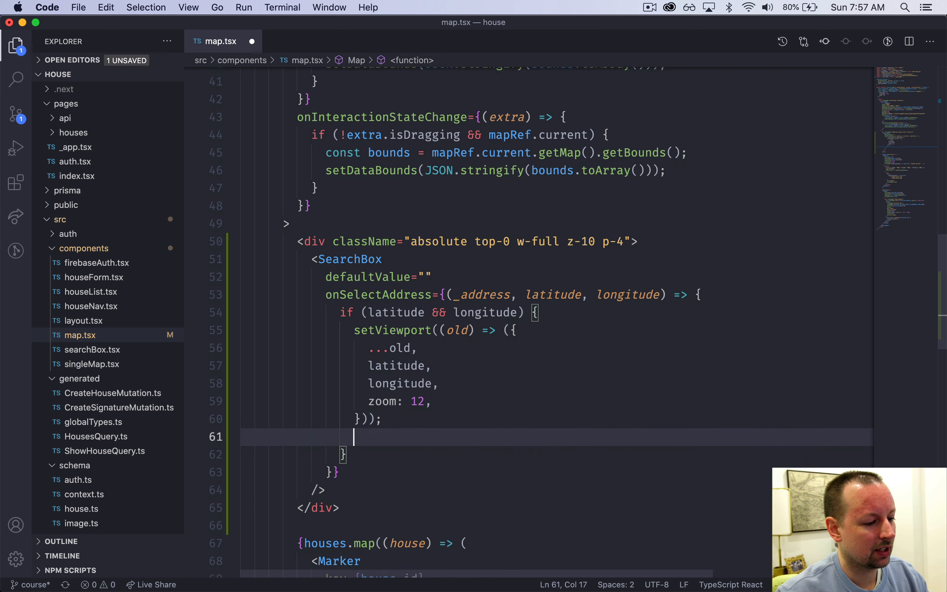
Add an if (mapRef.current) block after the setViewport call.
scroll("down", 3)
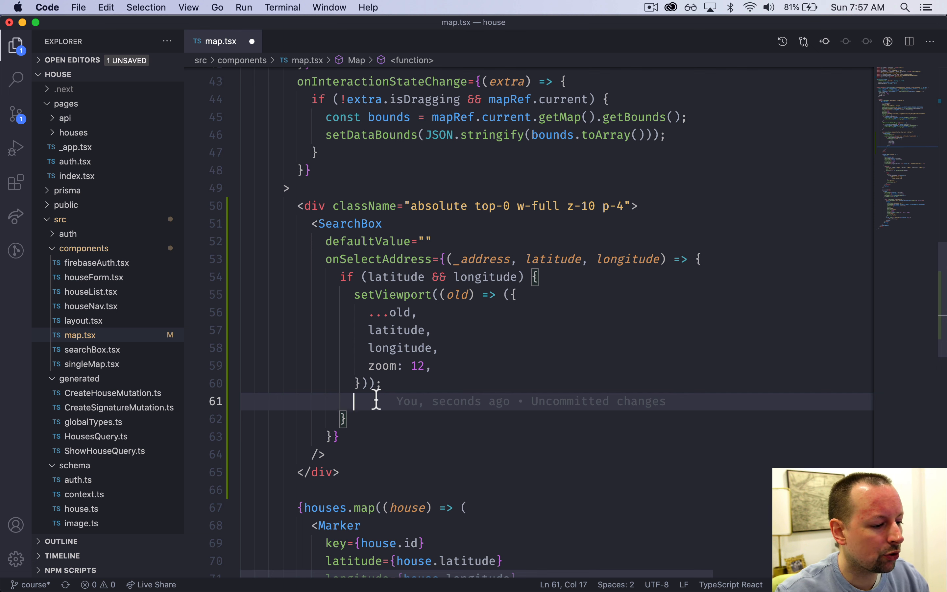
type("if (m")
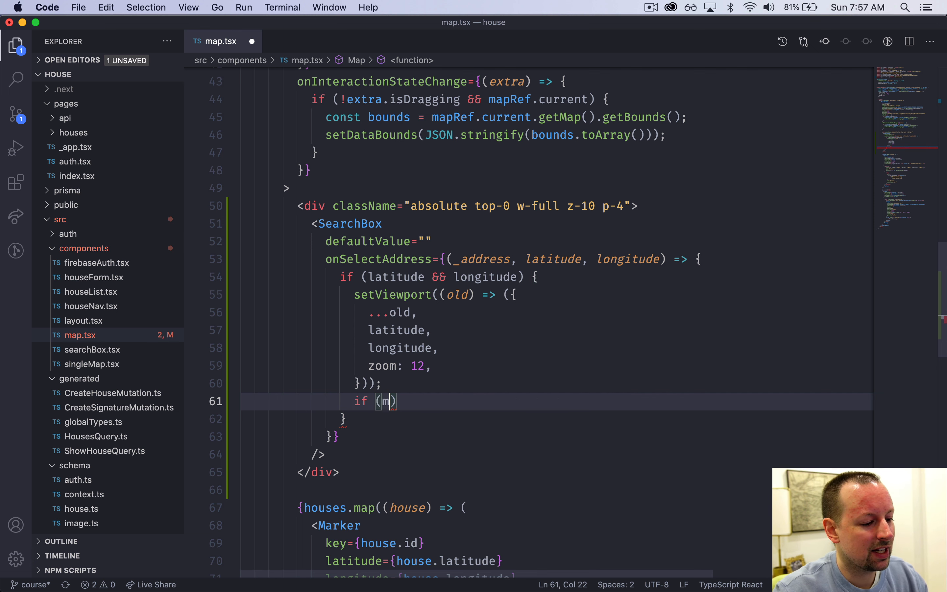
type("apRef")
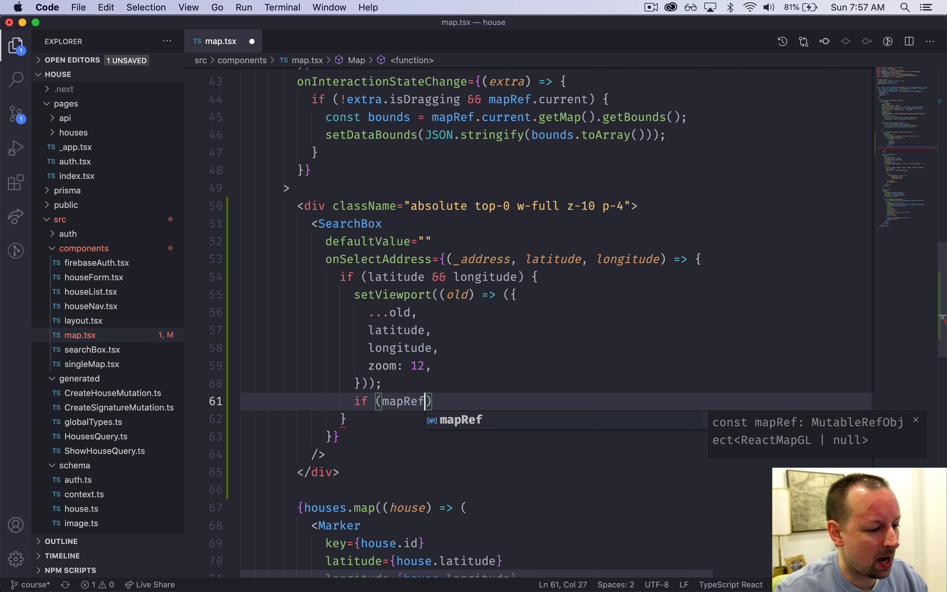
type(".current) {")
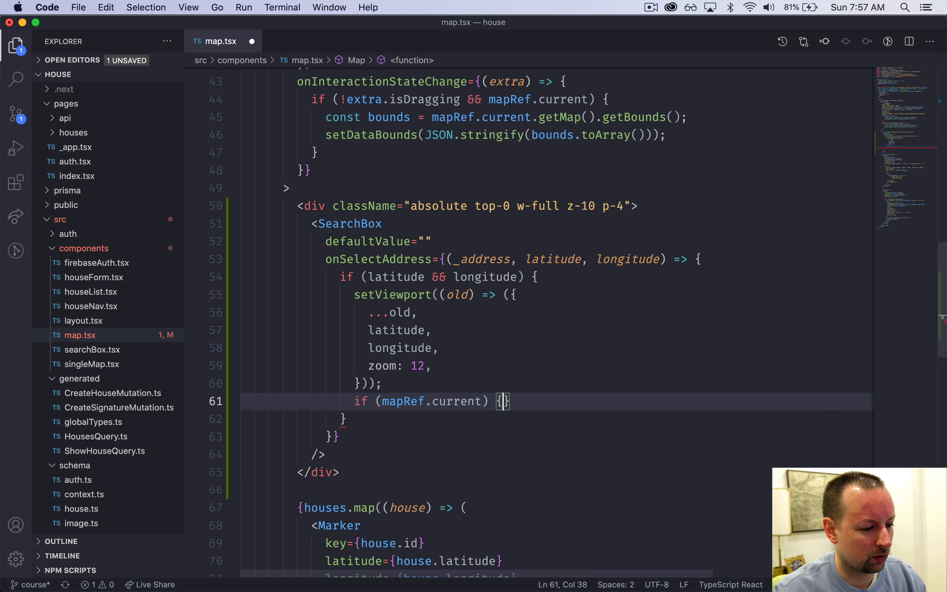
key("enter")
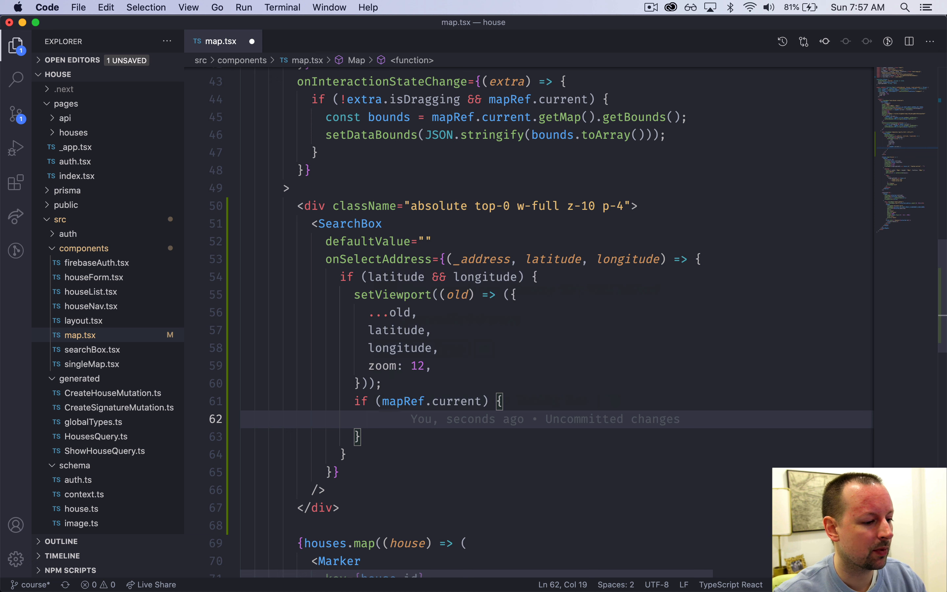
Get bounds from mapRef.current.getMap().getBounds(), call setDataBounds(JSON.stringify(bounds.toArray())) and save.
type("const co")
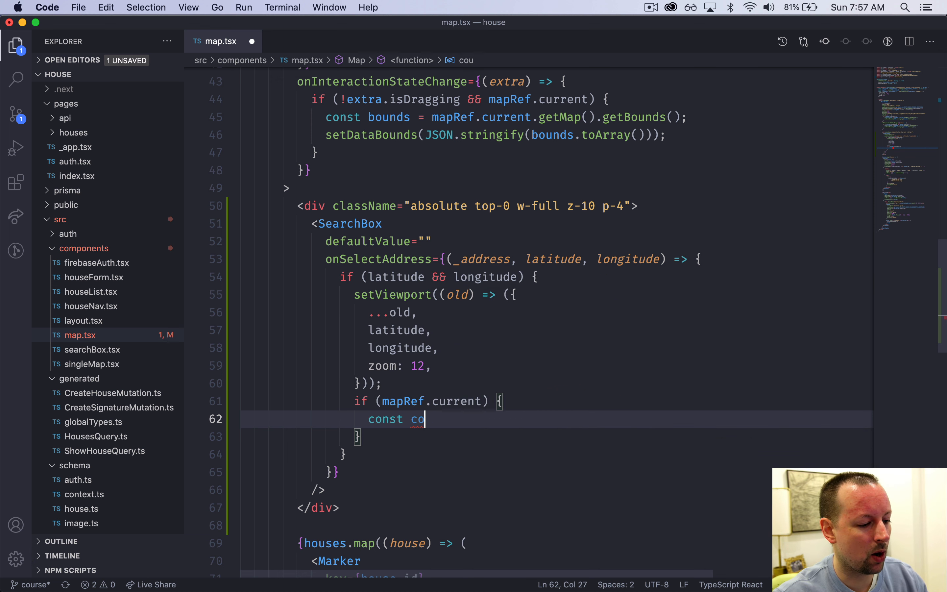
type("unds = mapRef.current.getMap().")
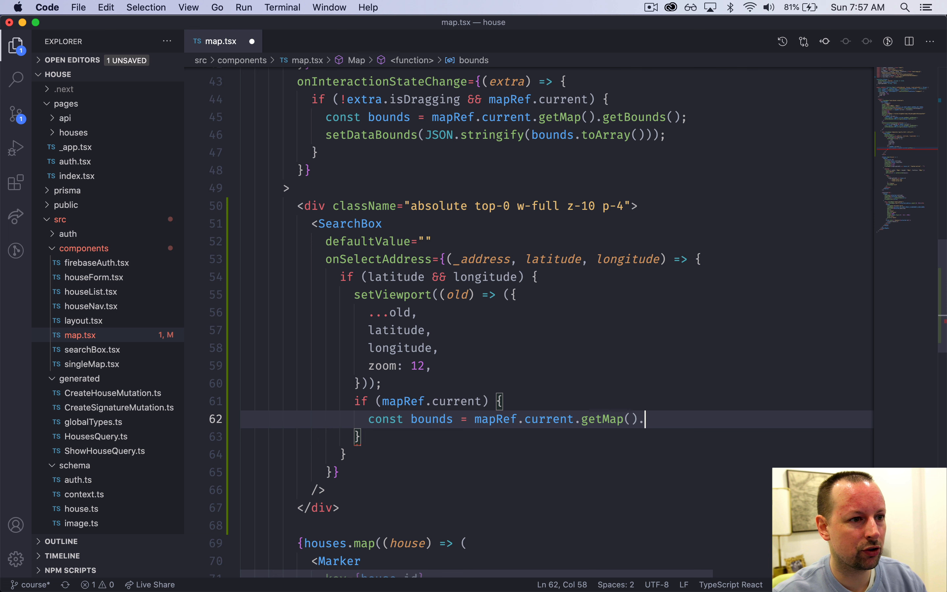
type("getBounds();")
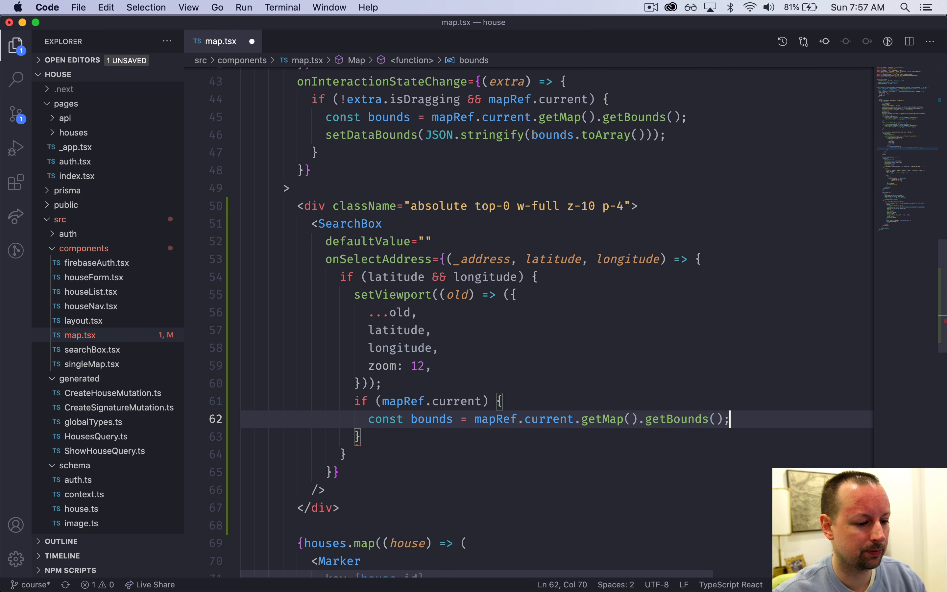
type("set")
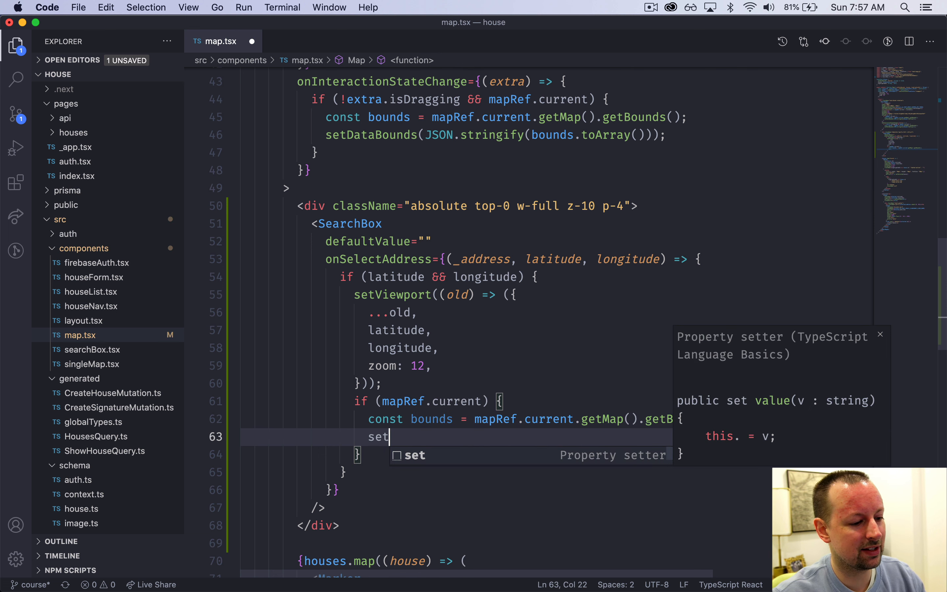
type("DataBounds")
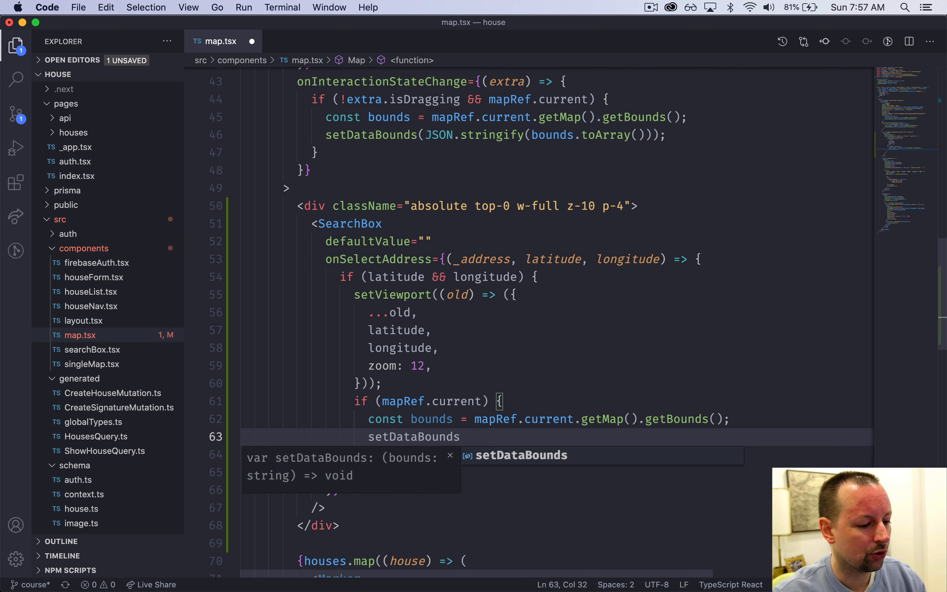
type("(JSON.stringify(")
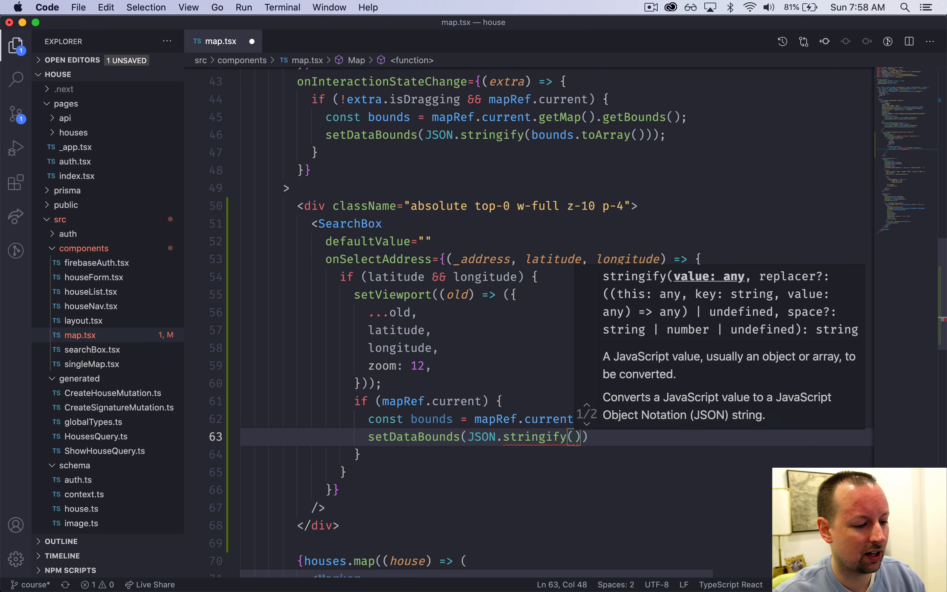
type("bounds.toArray(")
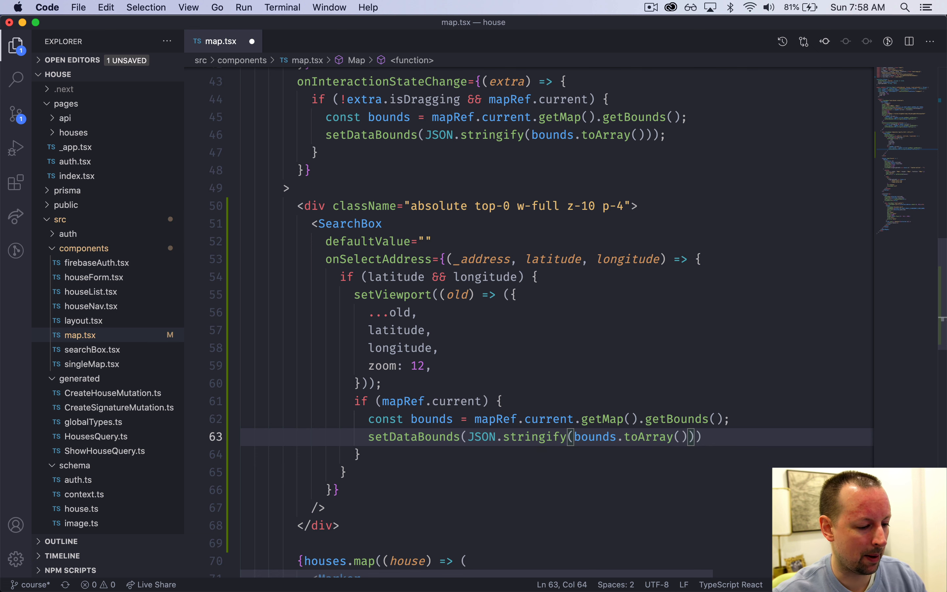
key("cmd+s")
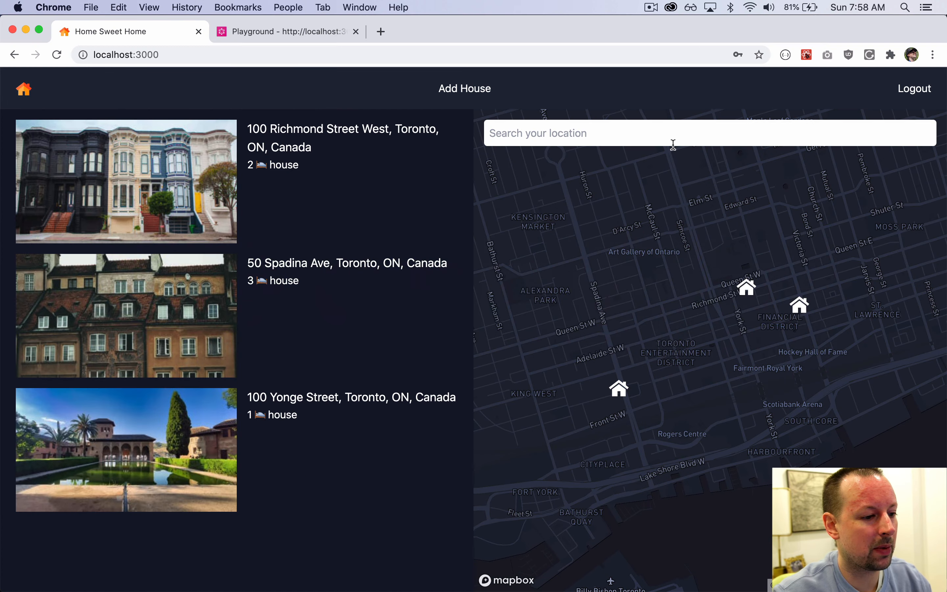
Search Orangeville, Ontario, Canada so the map flies there, then search Toronto, ON, Canada again.
left_click(673, 133)
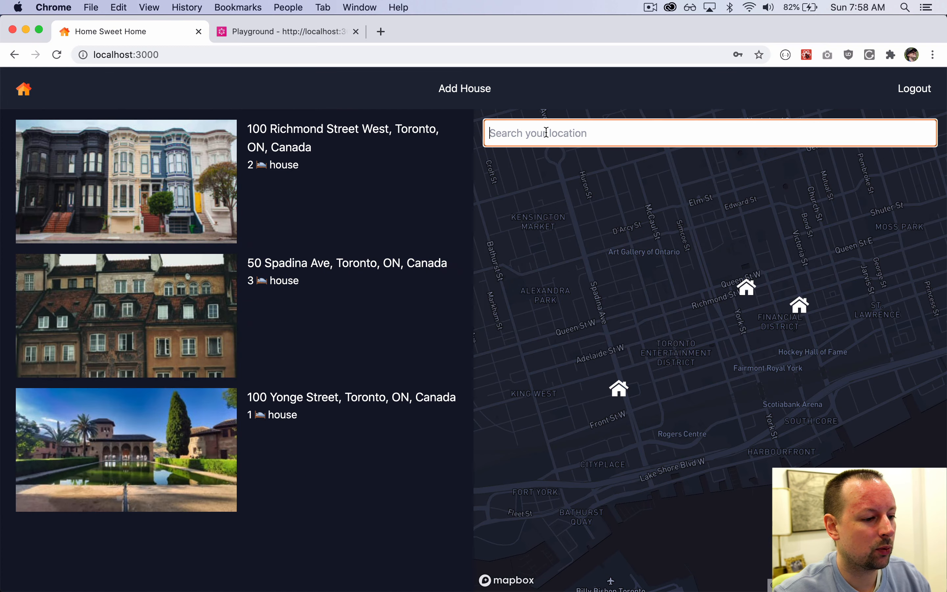
type("Toronto, ON, Canada")
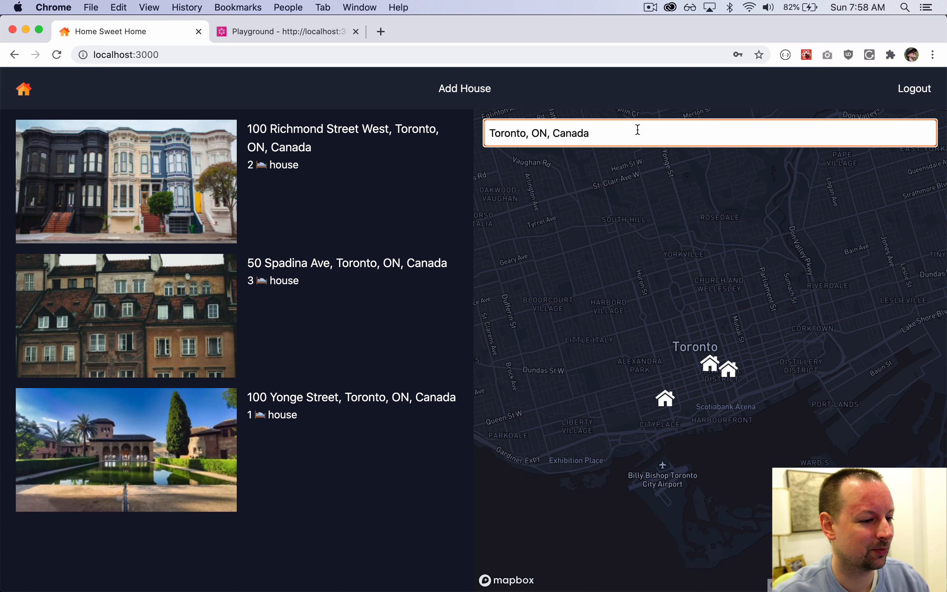
type("orangeville")
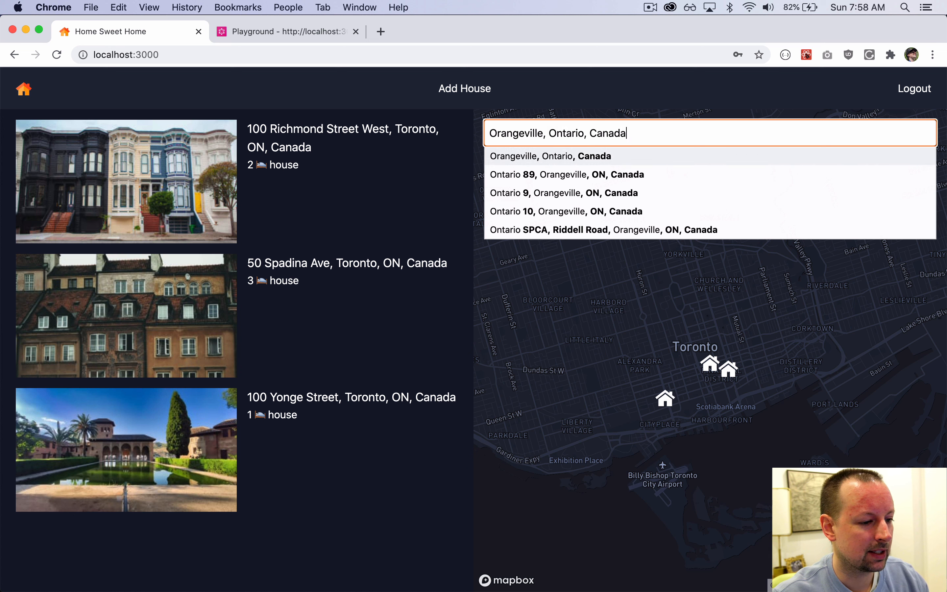
left_click(549, 156)
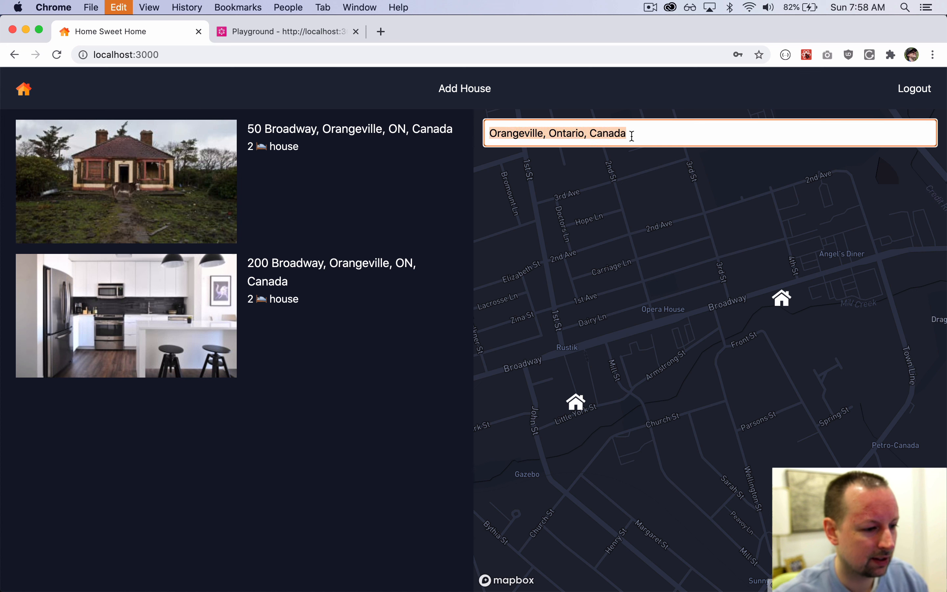
type("Toronto, ON, Canada")
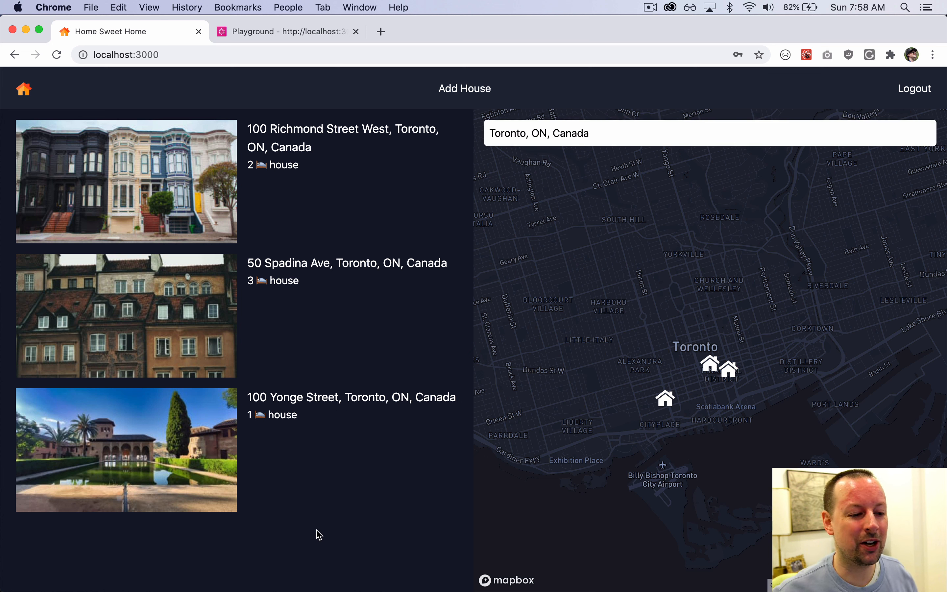
mouse_move(590, 264)
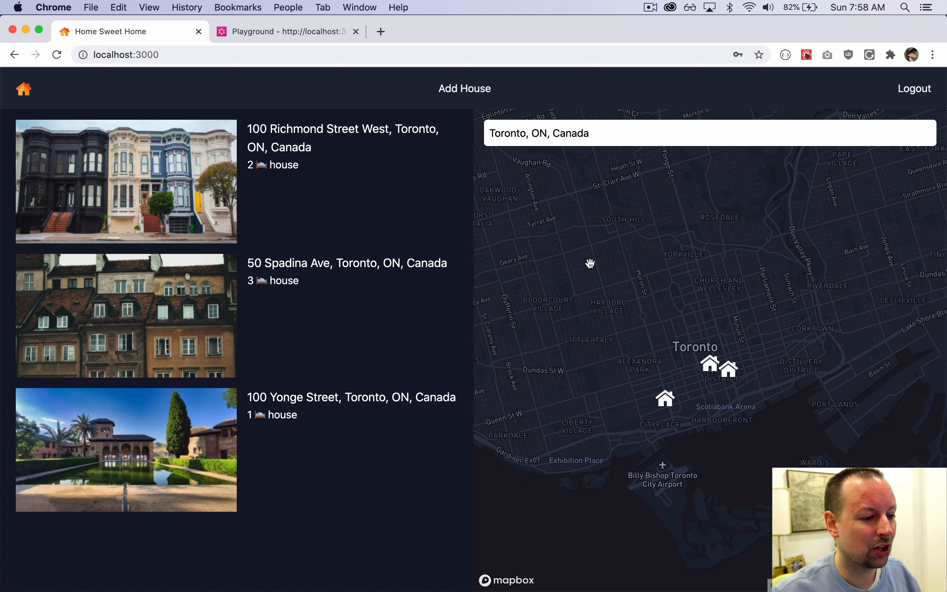
mouse_move(594, 272)
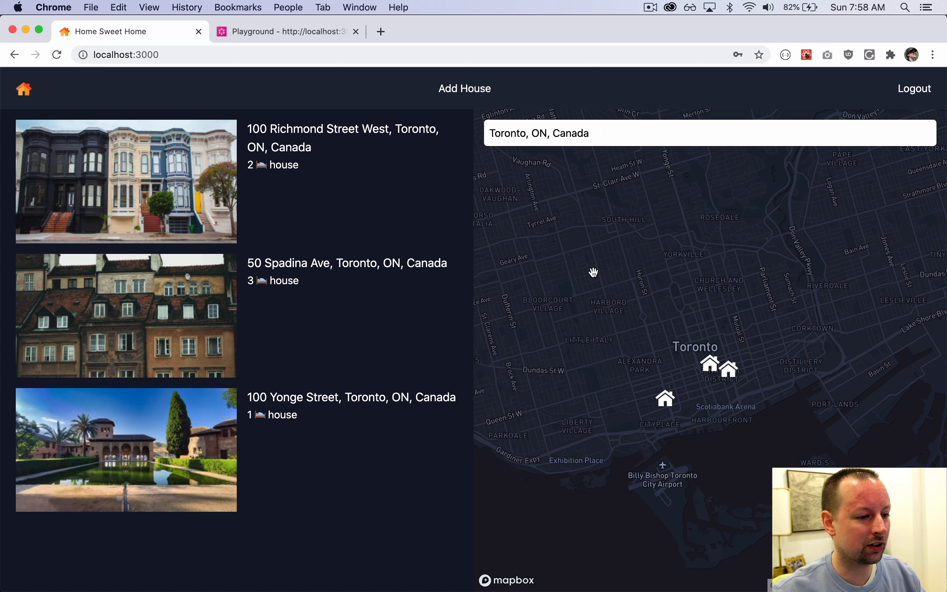
Search ottawa and pick Ottawa, ON, Canada so the map recentres with no houses listed.
type("ottawa")
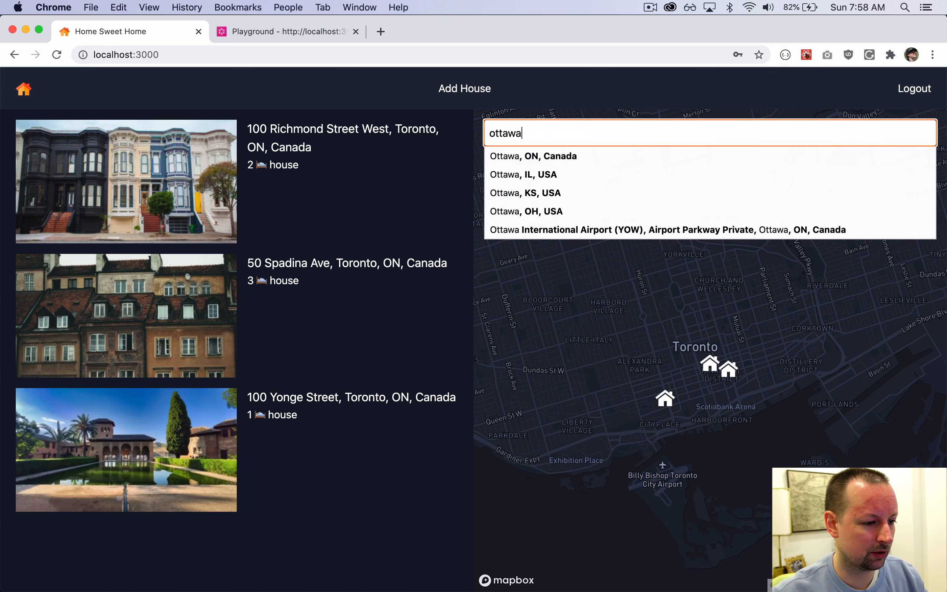
left_click(533, 156)
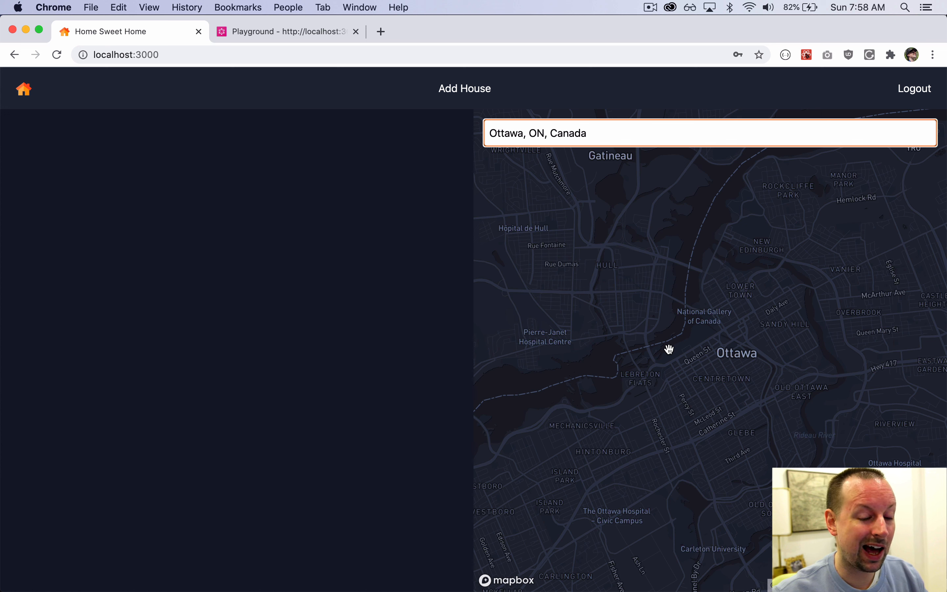
type("t")
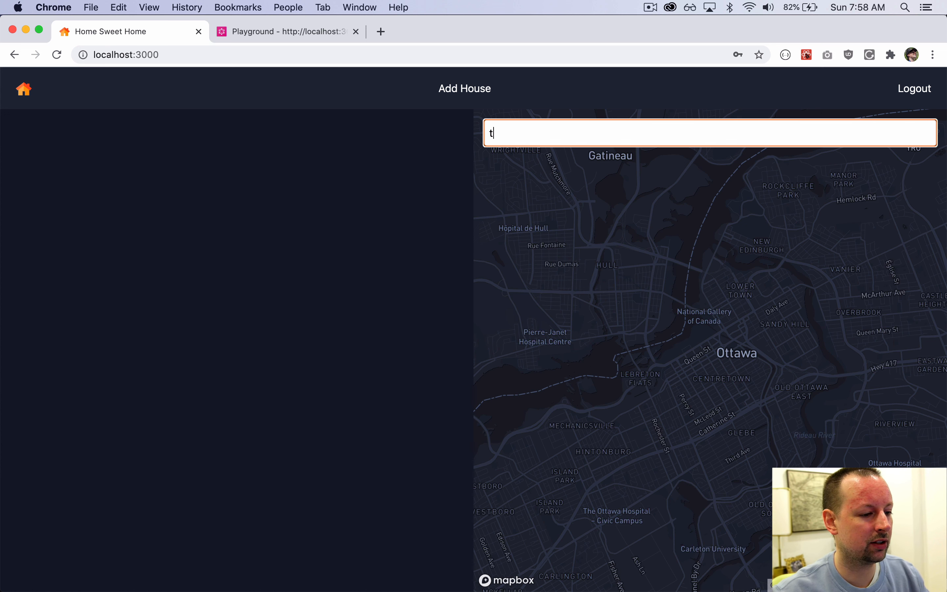